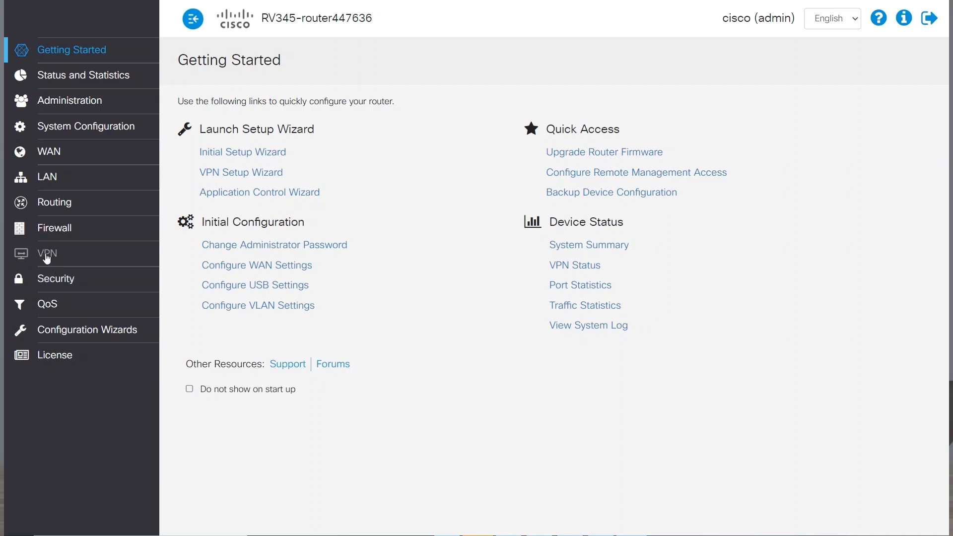
- Open the VPN IPSec Profiles page from the left navigation pane
click(47, 253)
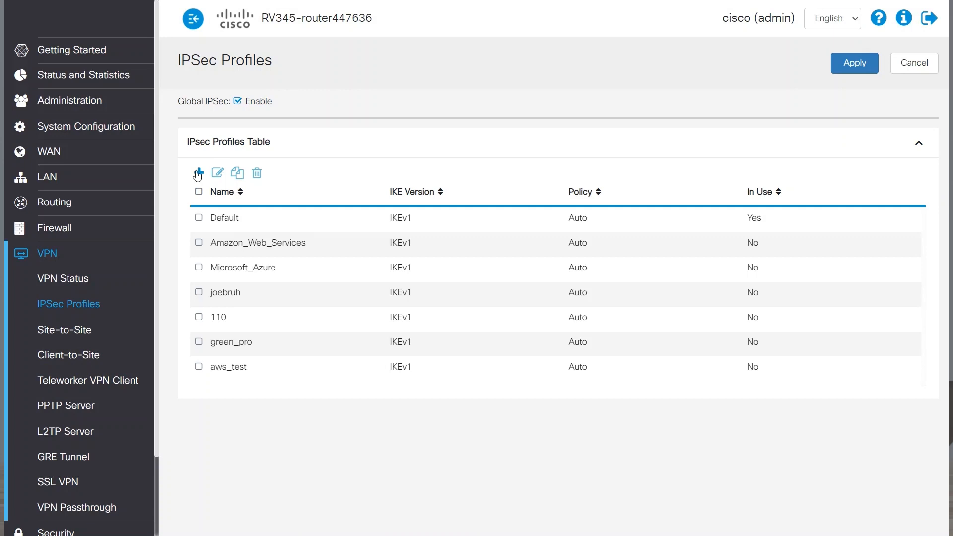
- Start IPSec profile l2tp_test with Phase I SHA1 authentication and 86400-second lifetime
click(197, 173)
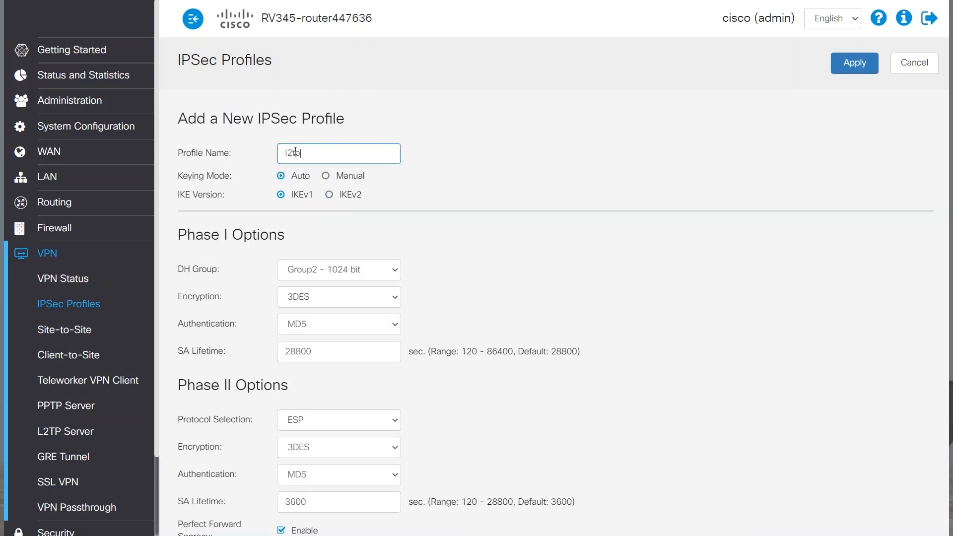
text(l2tp_test)
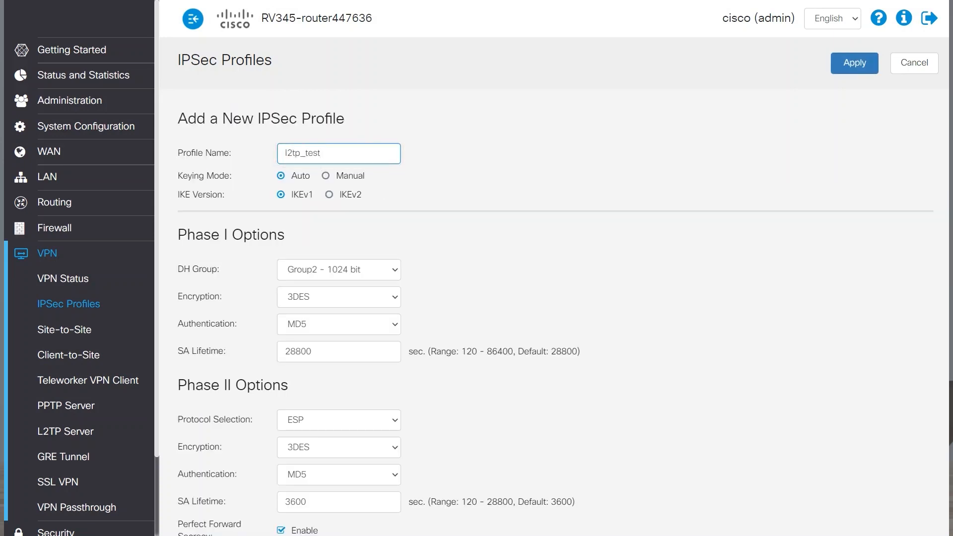
click(338, 323)
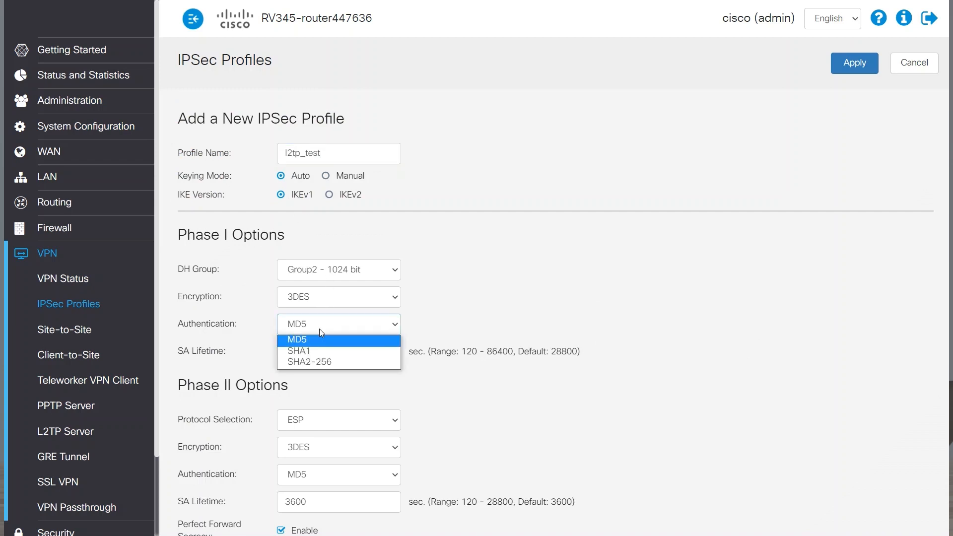
click(297, 351)
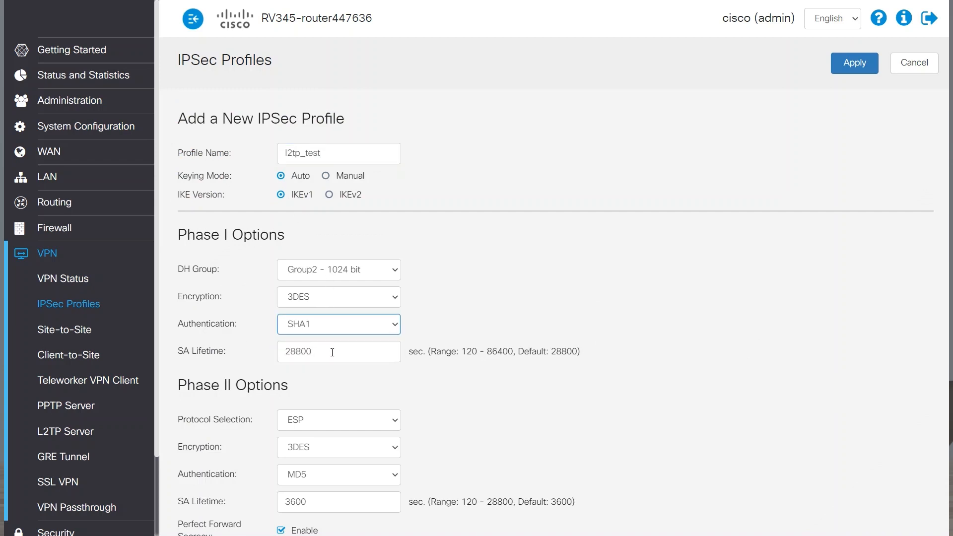
text(2)
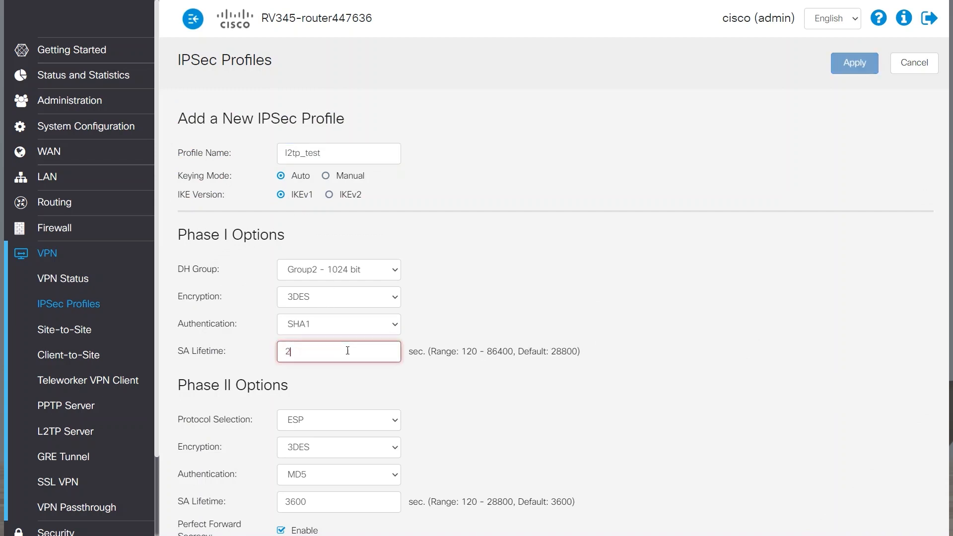
text(86400)
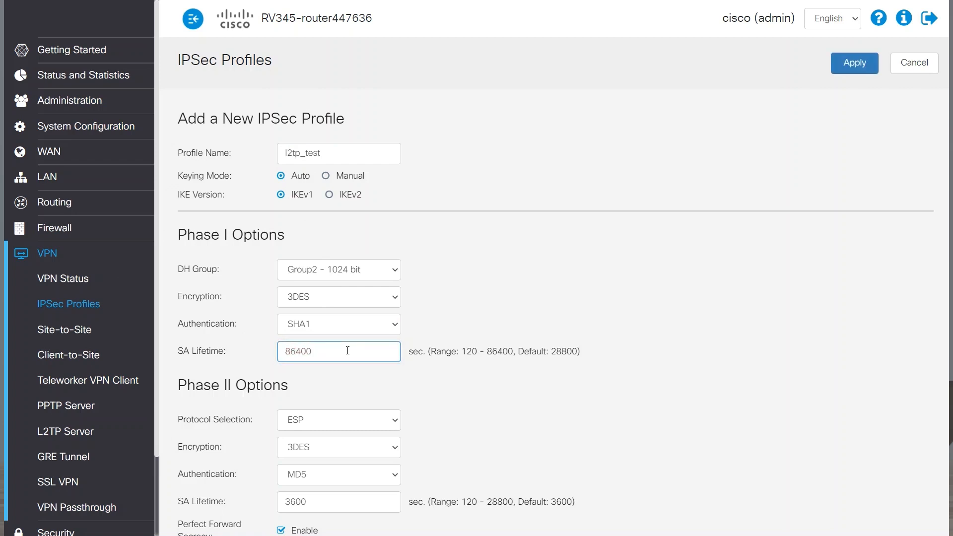
- Set Phase II to SHA1 with 28800-second lifetime, disable PFS, and apply
scroll(down, 3)
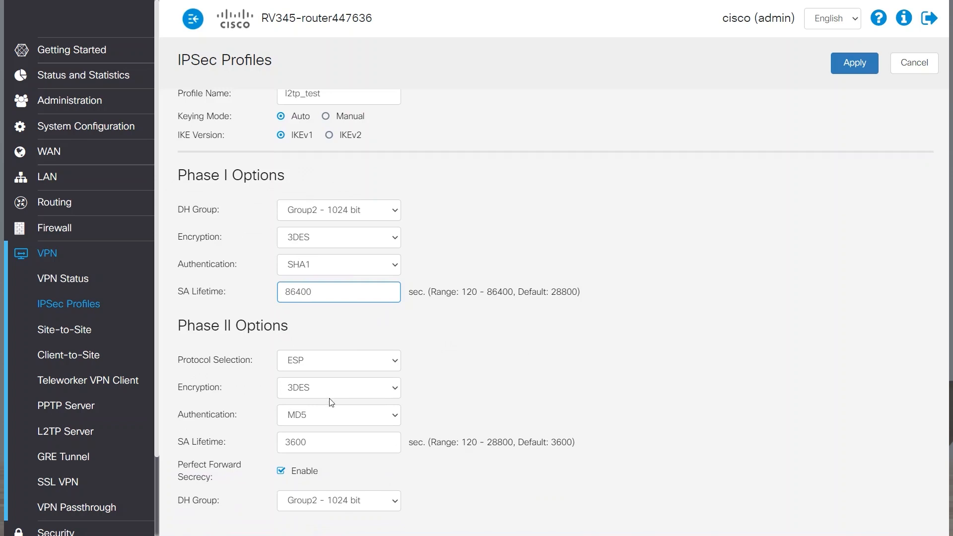
click(338, 415)
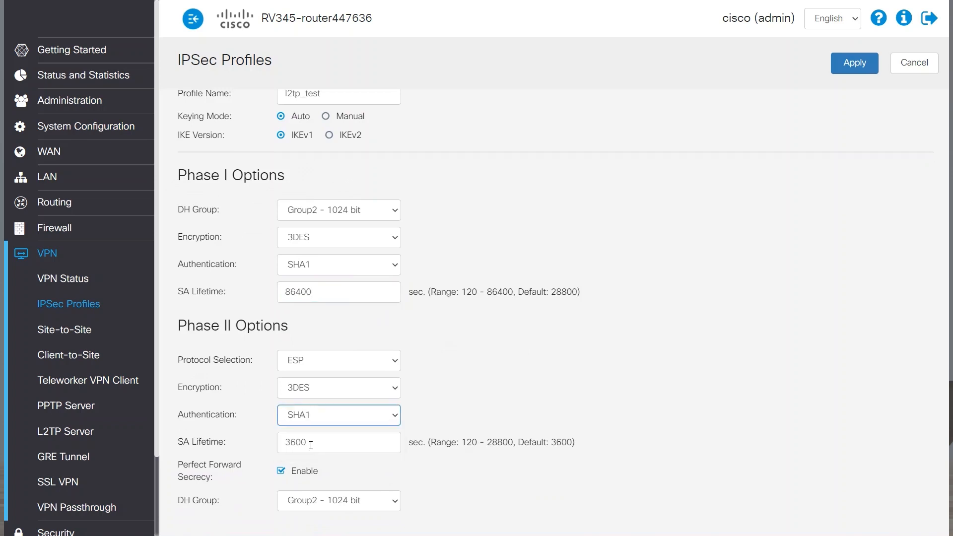
click(338, 442)
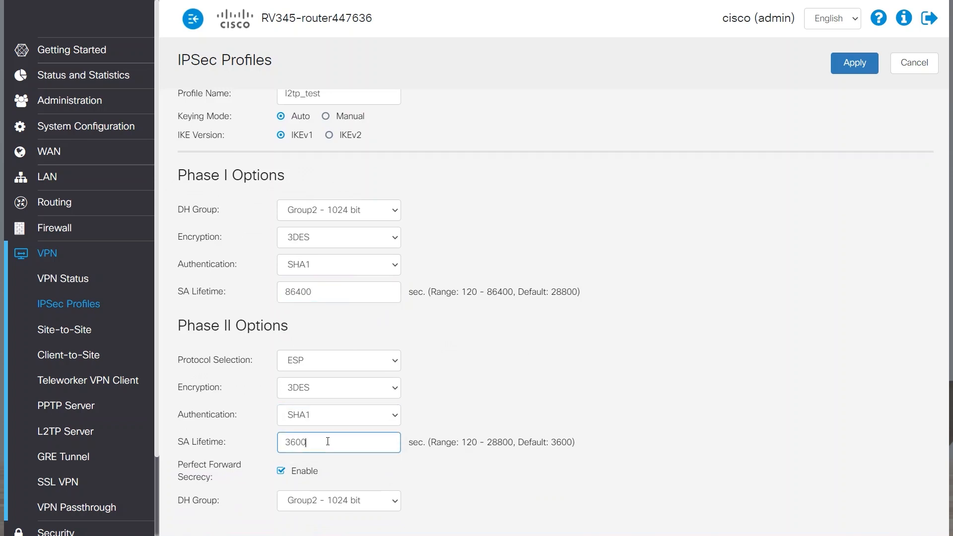
text(2)
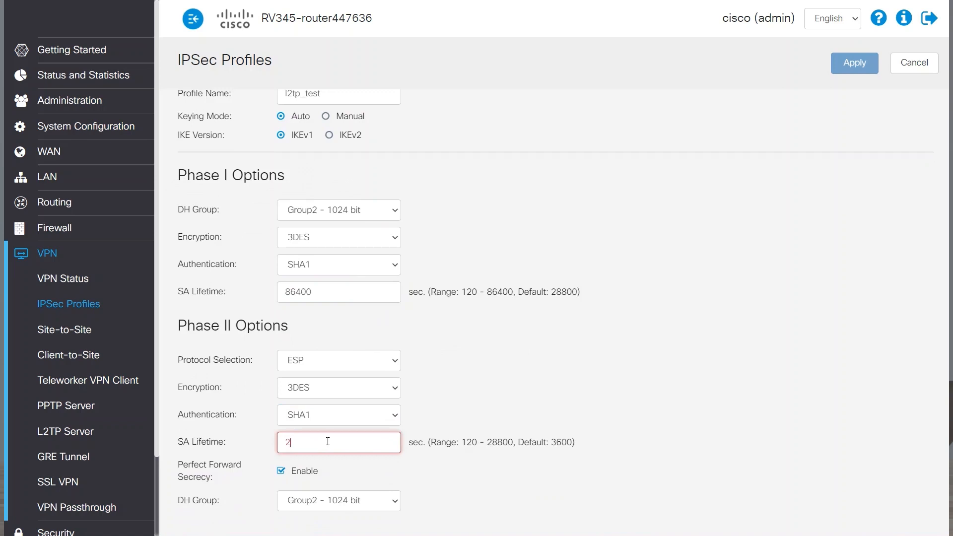
text(8800)
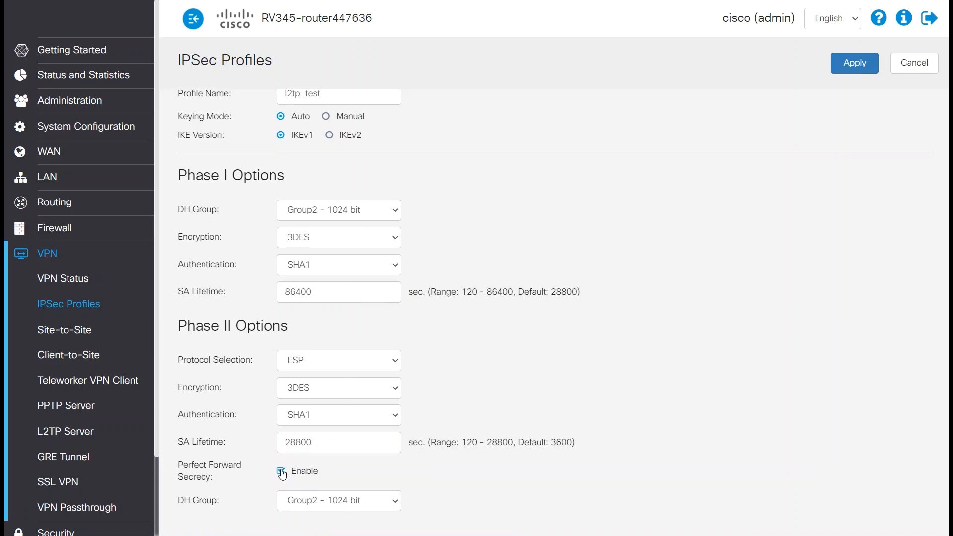
click(280, 470)
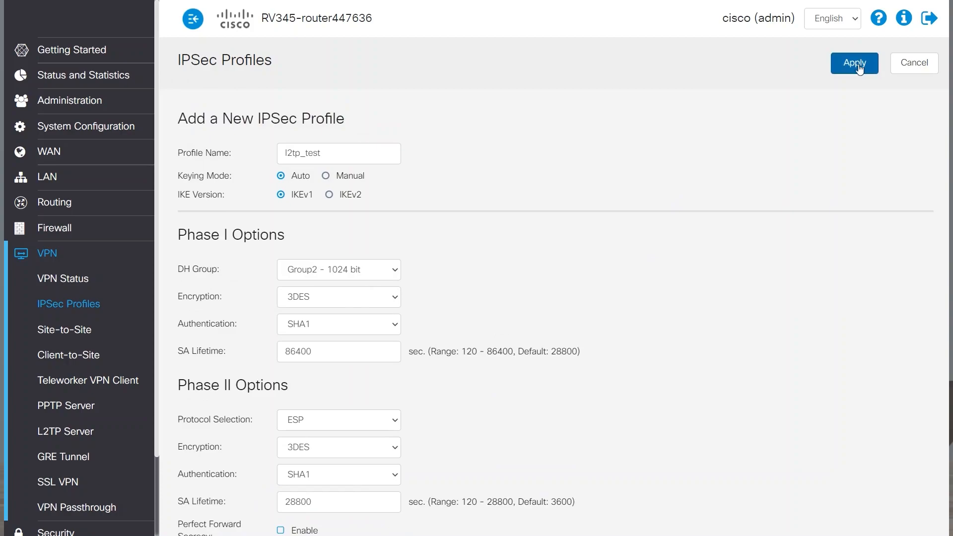
click(853, 62)
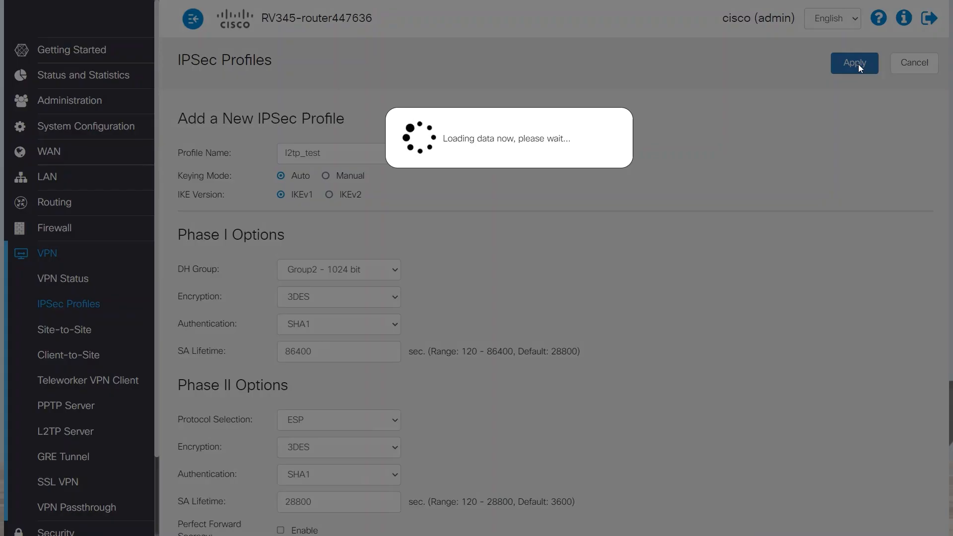
click(853, 62)
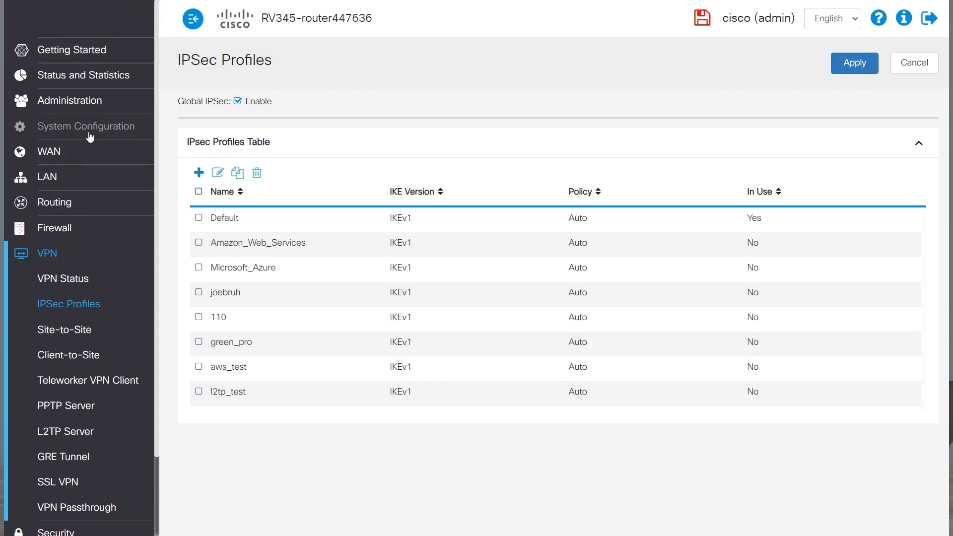
mouse_move(87, 127)
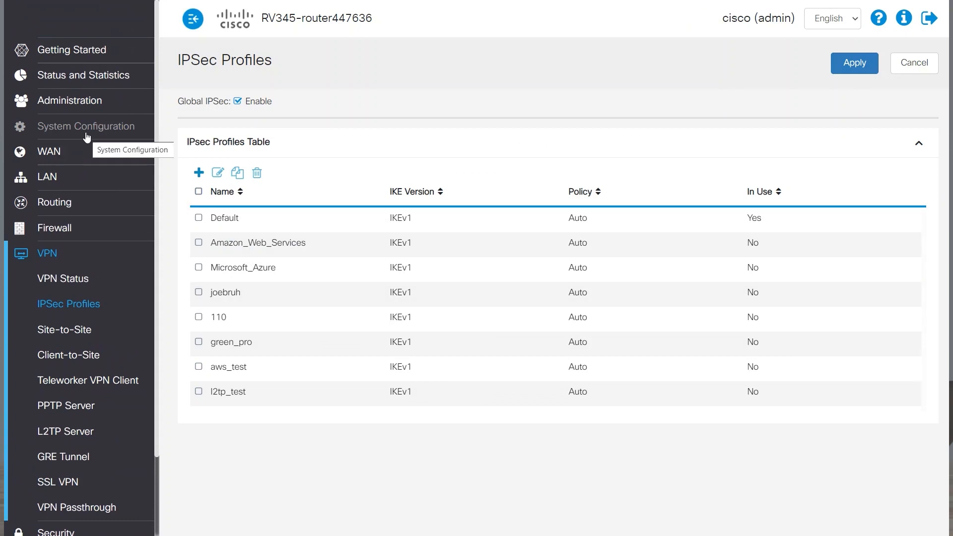
- Add and apply user group l2tp_group under System Configuration > User Groups
click(86, 125)
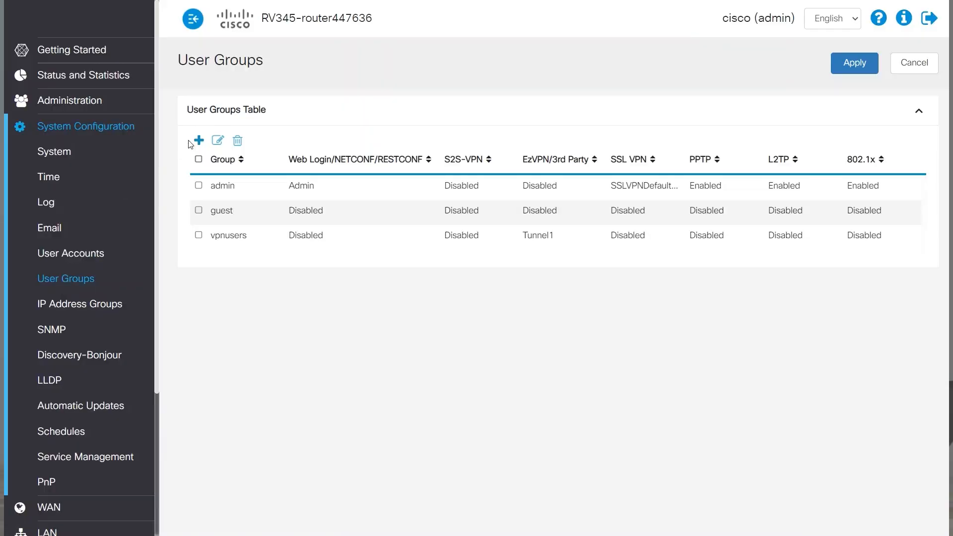
click(197, 140)
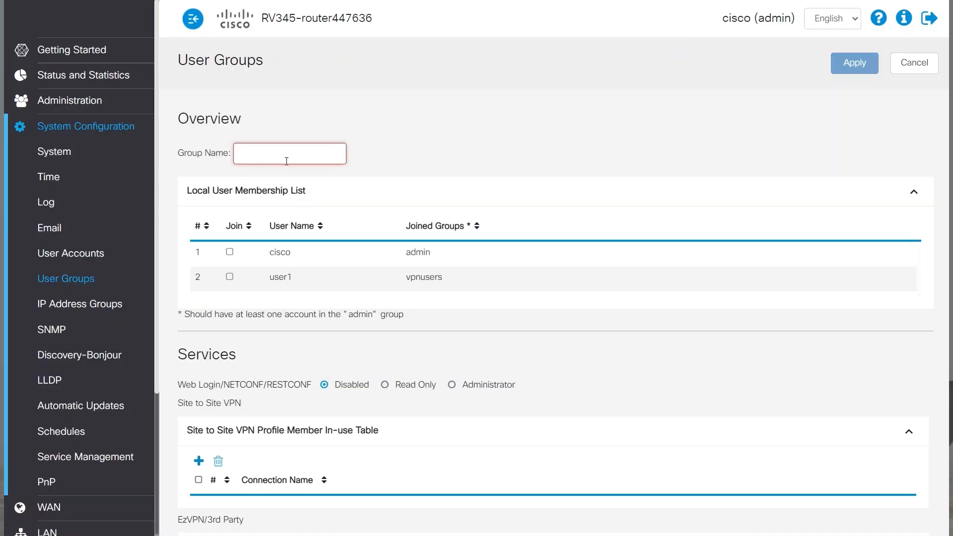
text(l2tp)
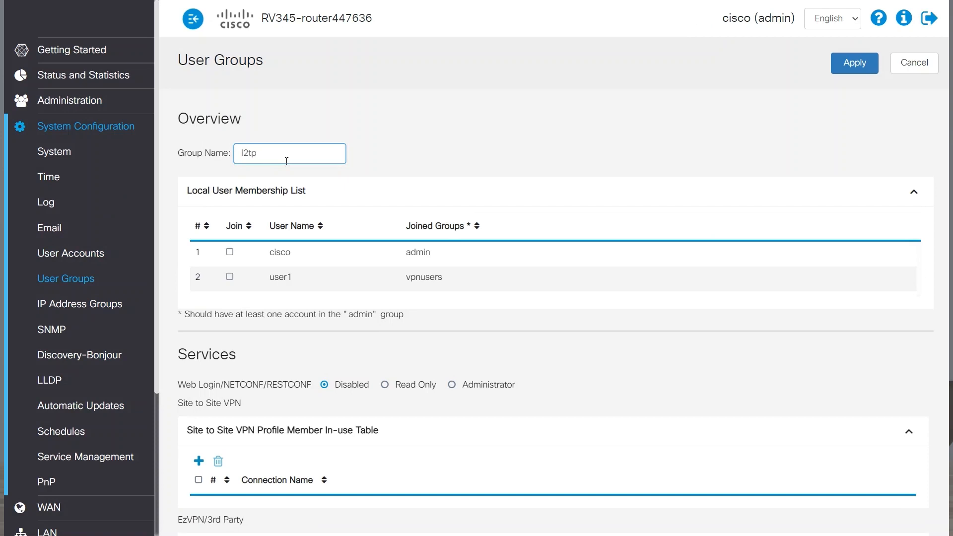
text(_group)
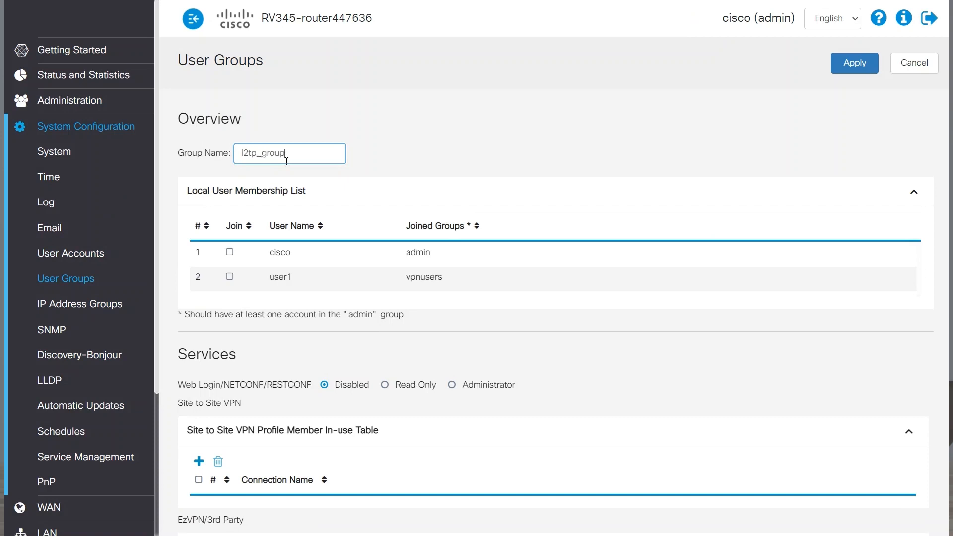
click(853, 63)
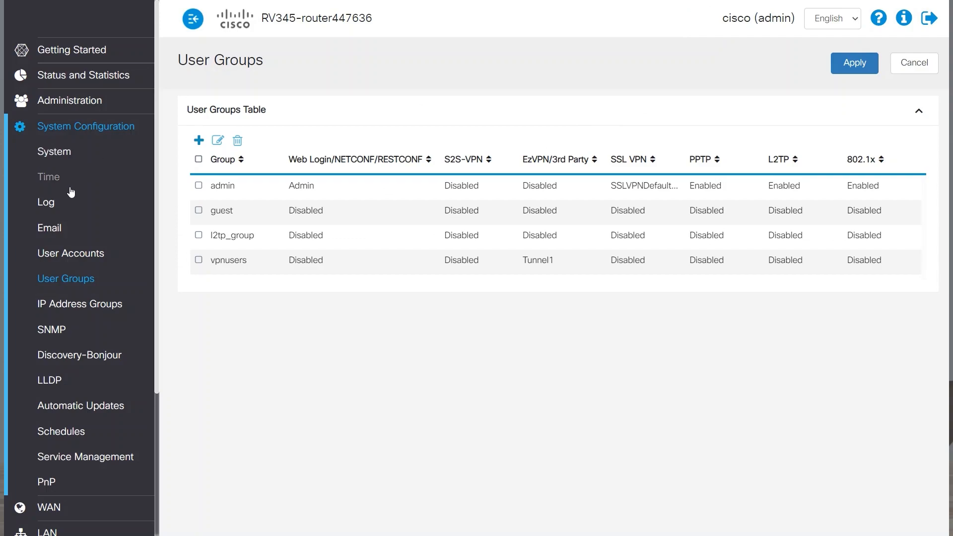
- Create local user l2tpuser with a password in group l2tp_group and apply
click(70, 253)
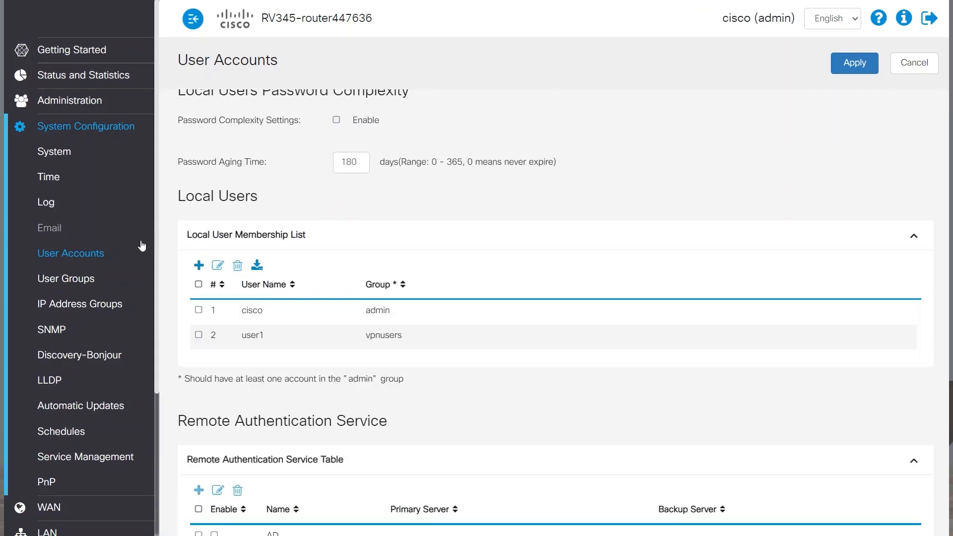
text(l2tpuser)
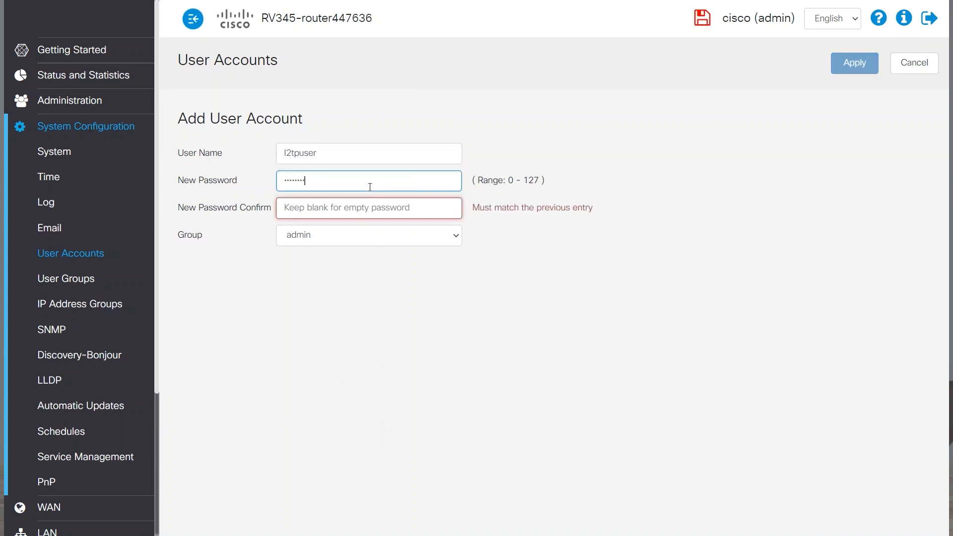
text(••••••)
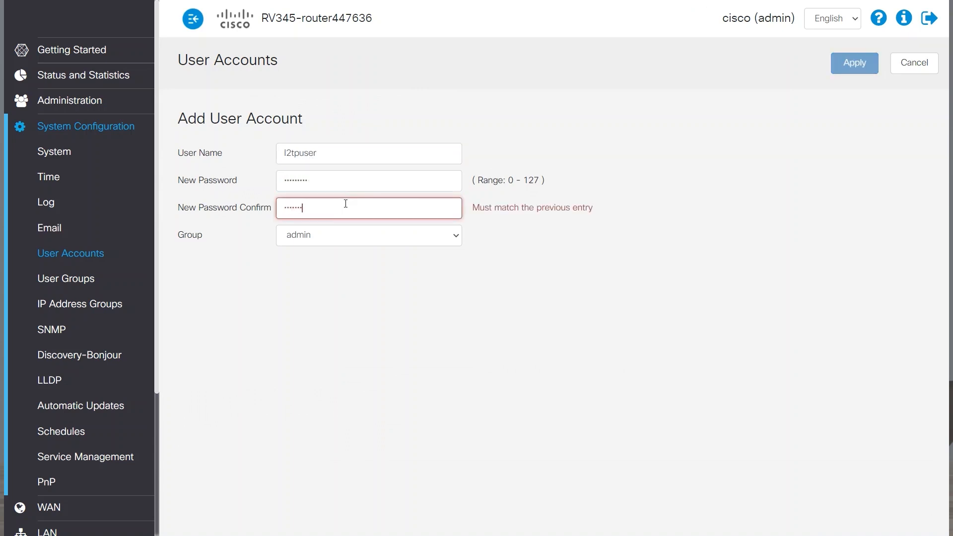
click(368, 235)
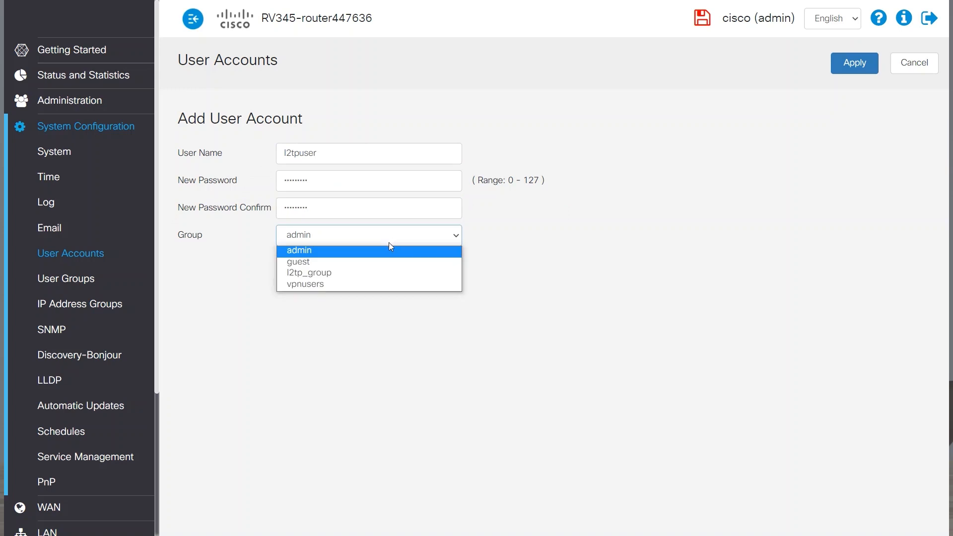
click(308, 273)
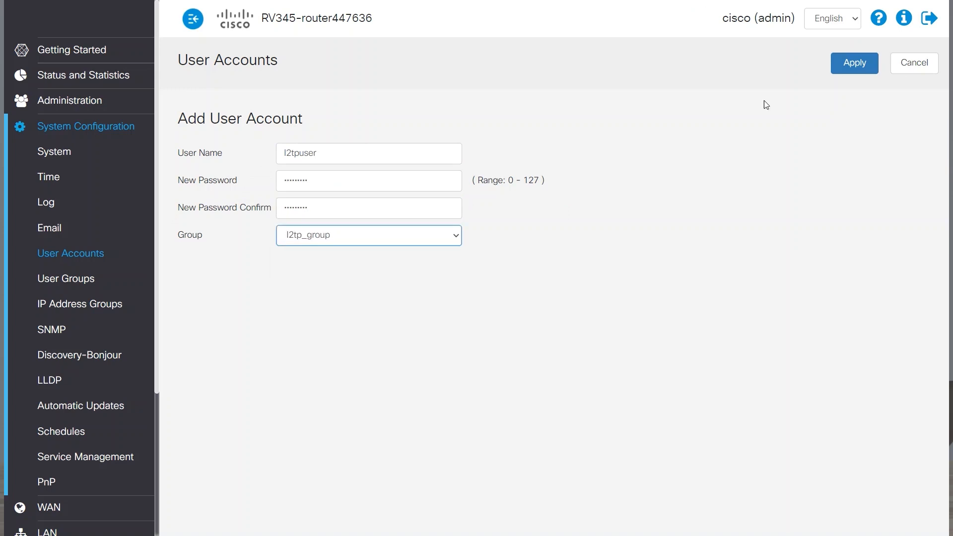
click(853, 63)
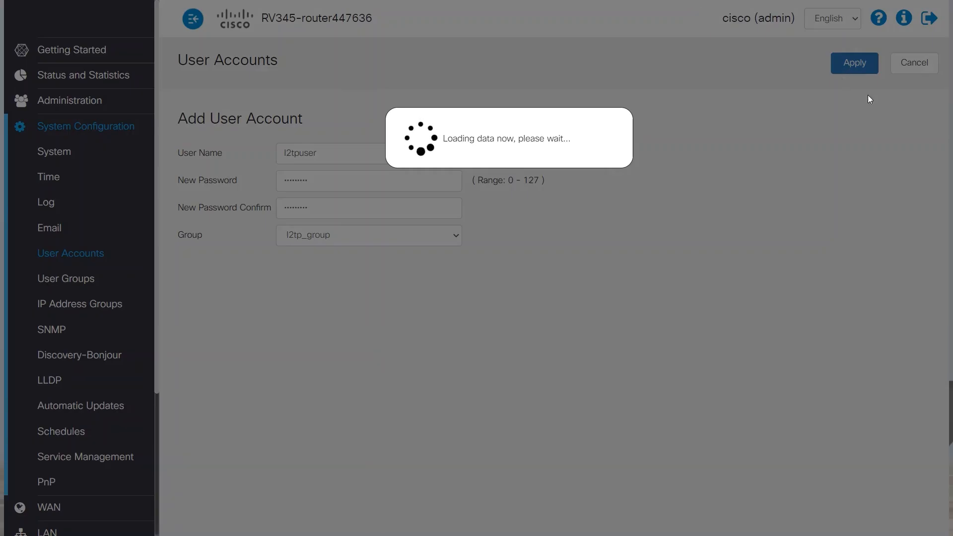
click(854, 63)
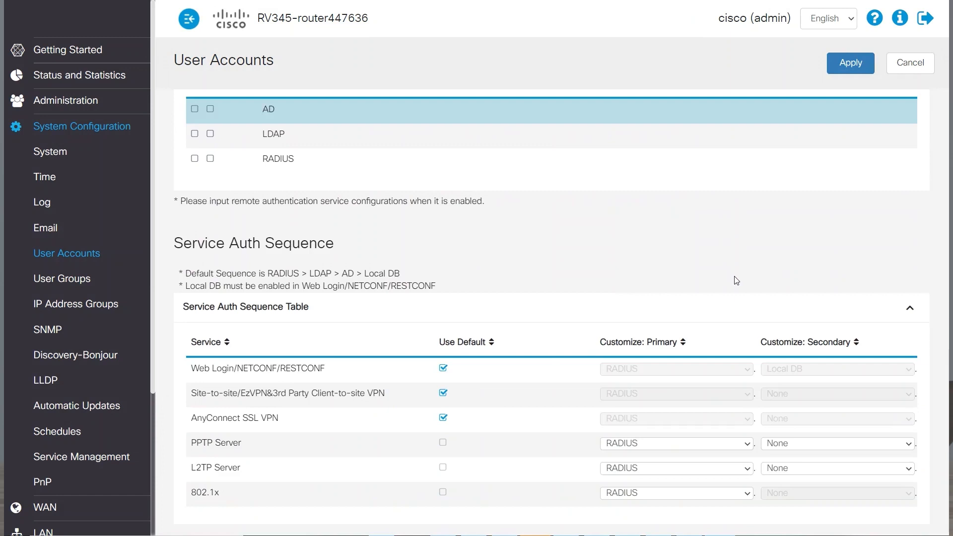
- Set L2TP Server primary authentication to Local DB, secondary None, and apply
scroll(down, 3)
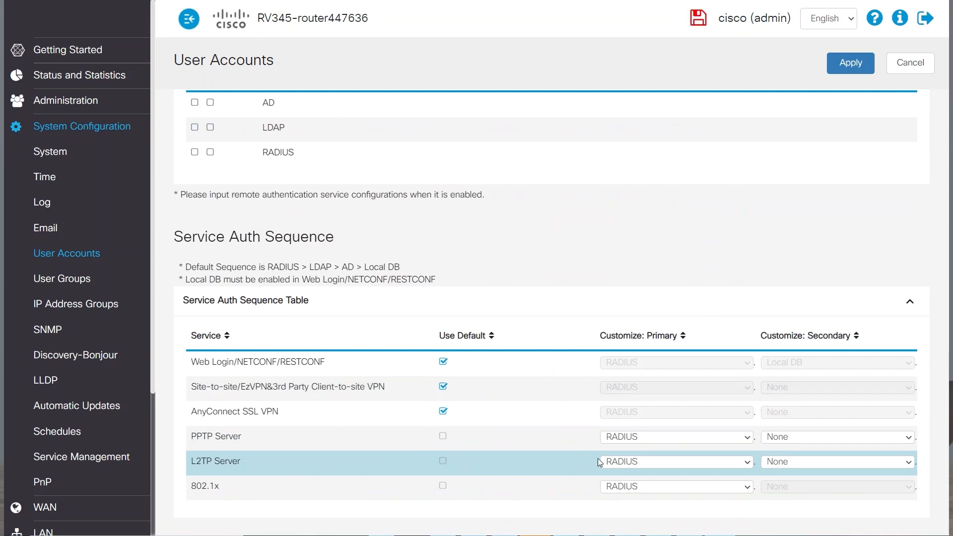
click(675, 461)
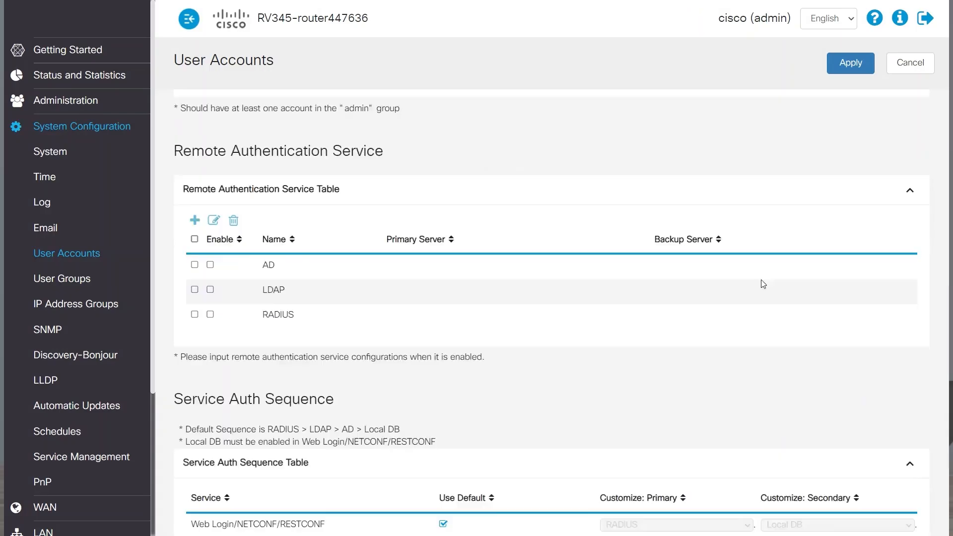
scroll(down, 3)
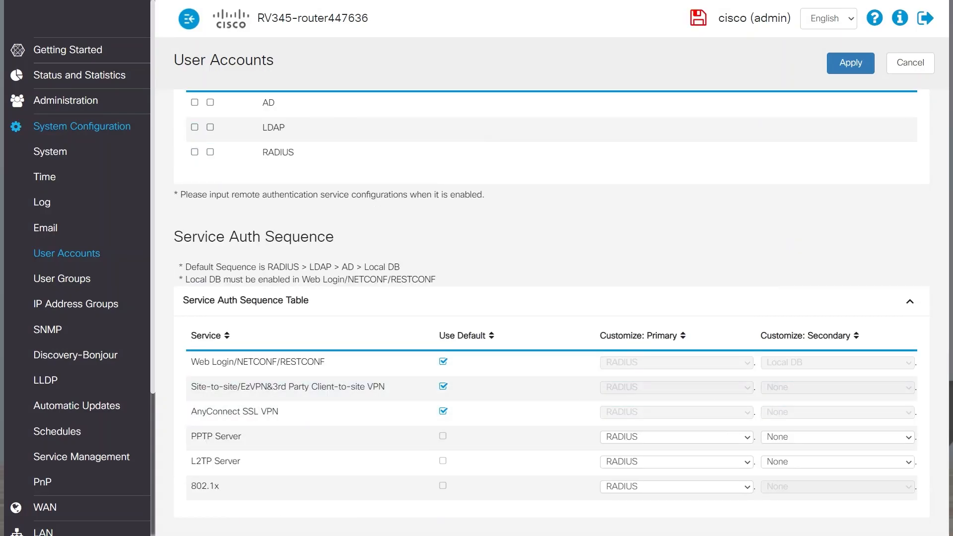
click(674, 461)
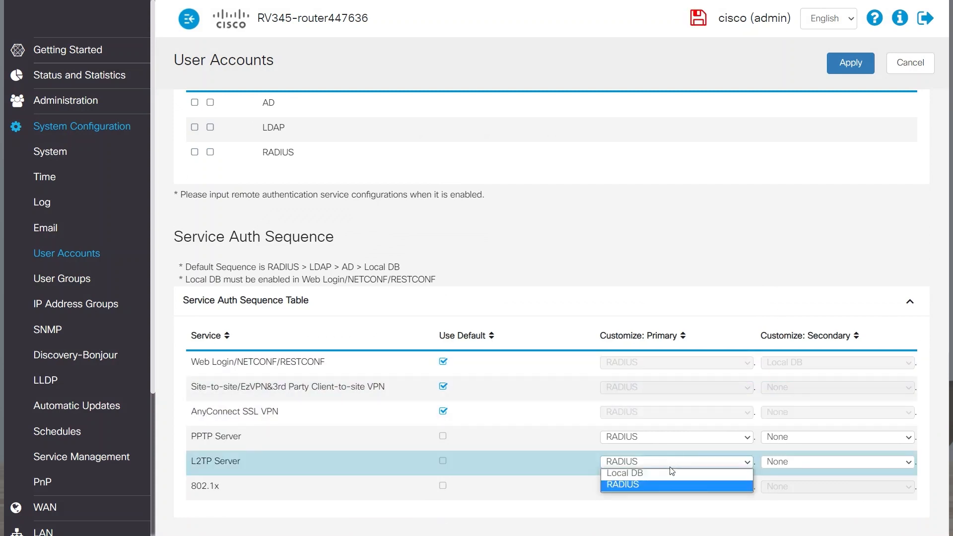
click(625, 472)
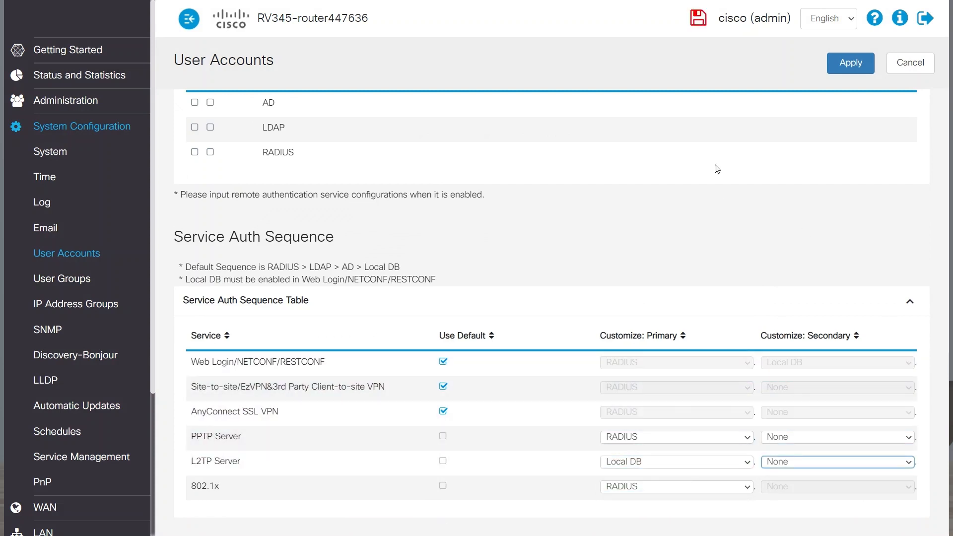
click(850, 63)
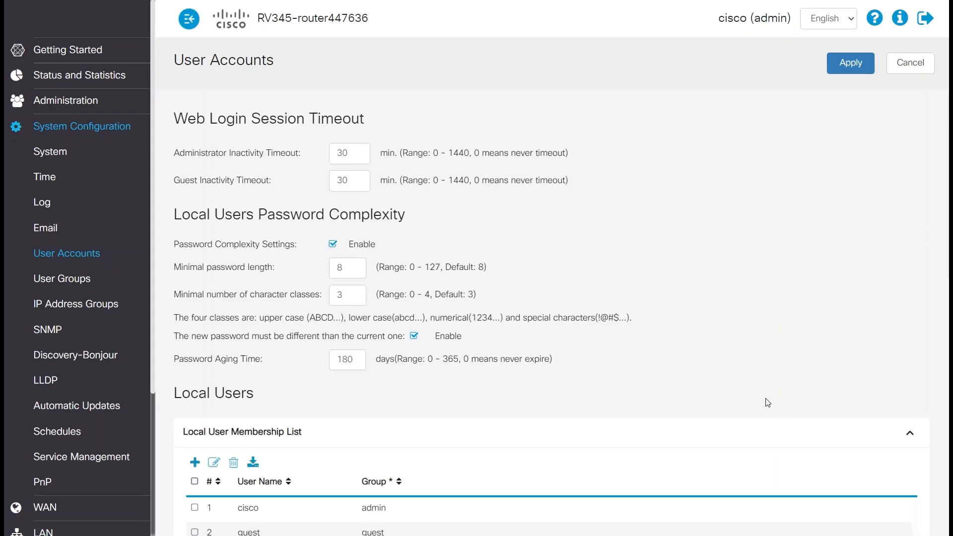
scroll(down, 3)
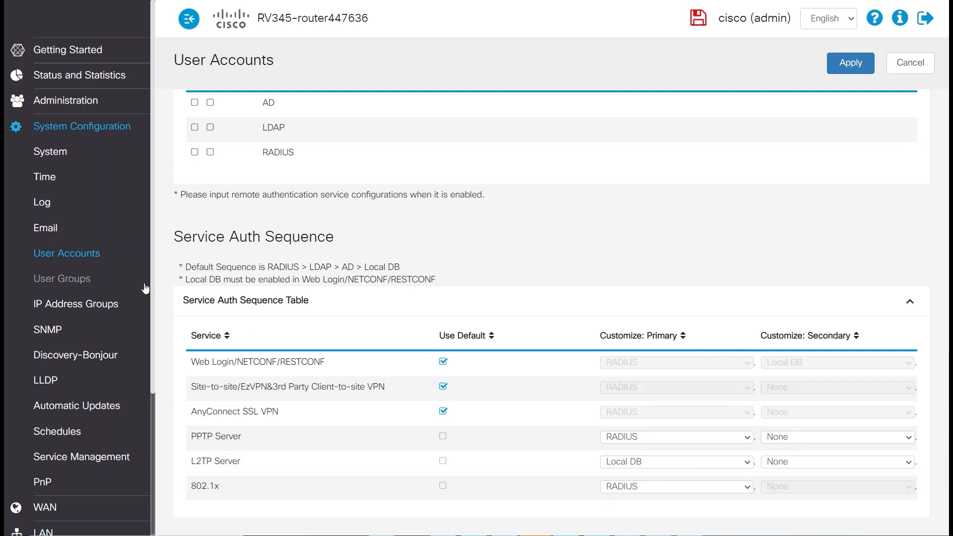
- Turn on the L2TP server with address pool 10.25.25.1 to 10.25.25.25
click(59, 416)
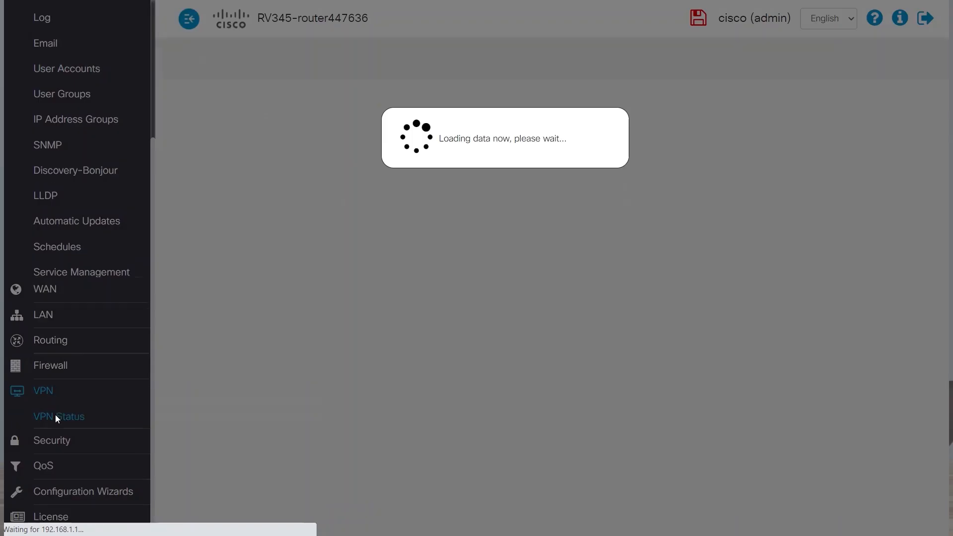
click(58, 416)
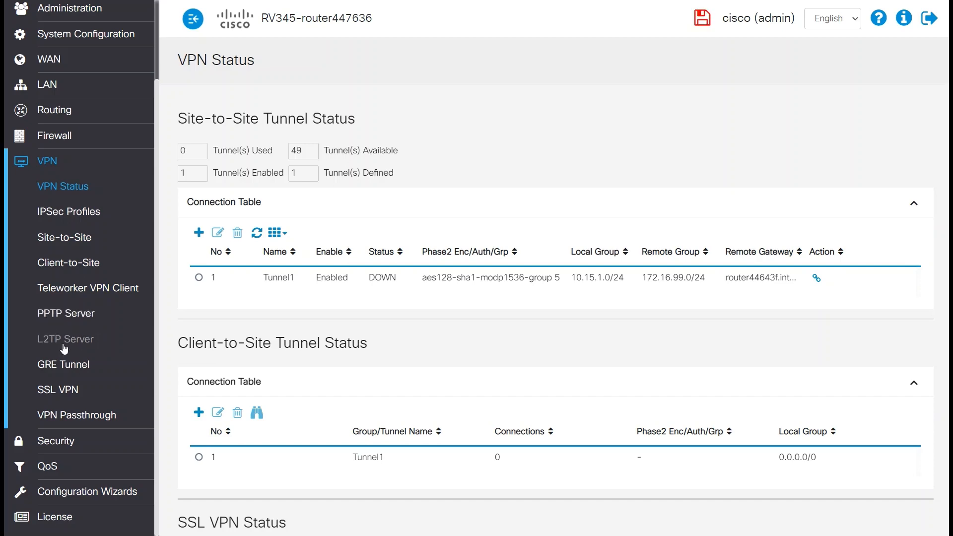
click(66, 339)
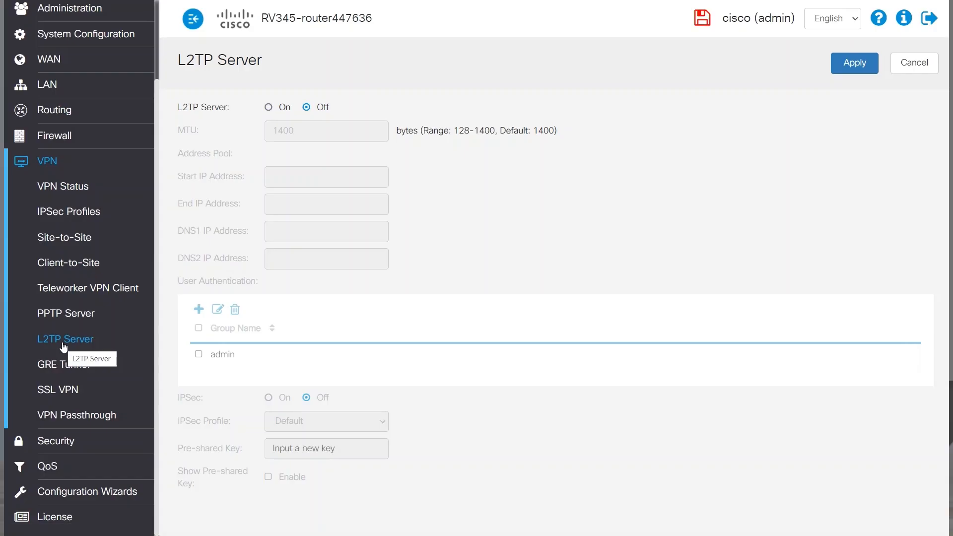
click(268, 107)
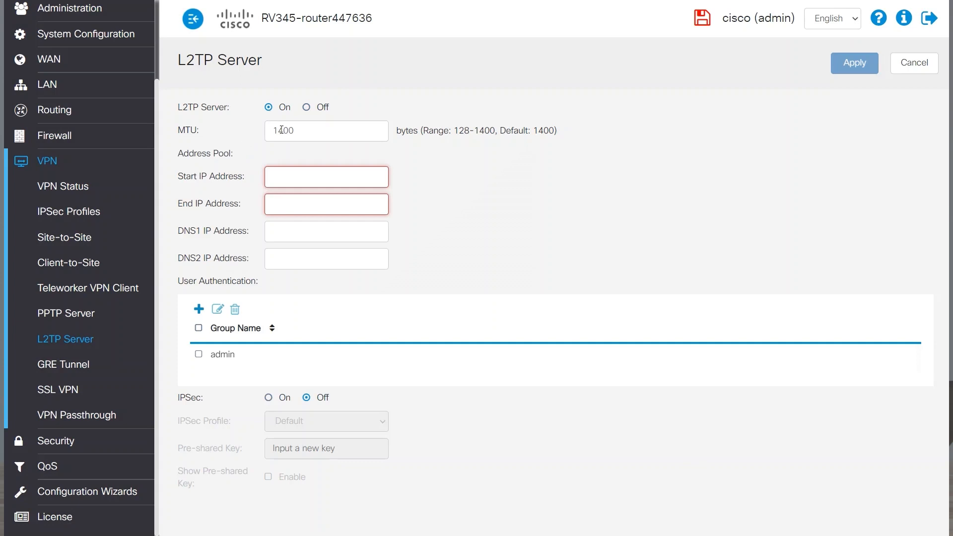
text(10.252)
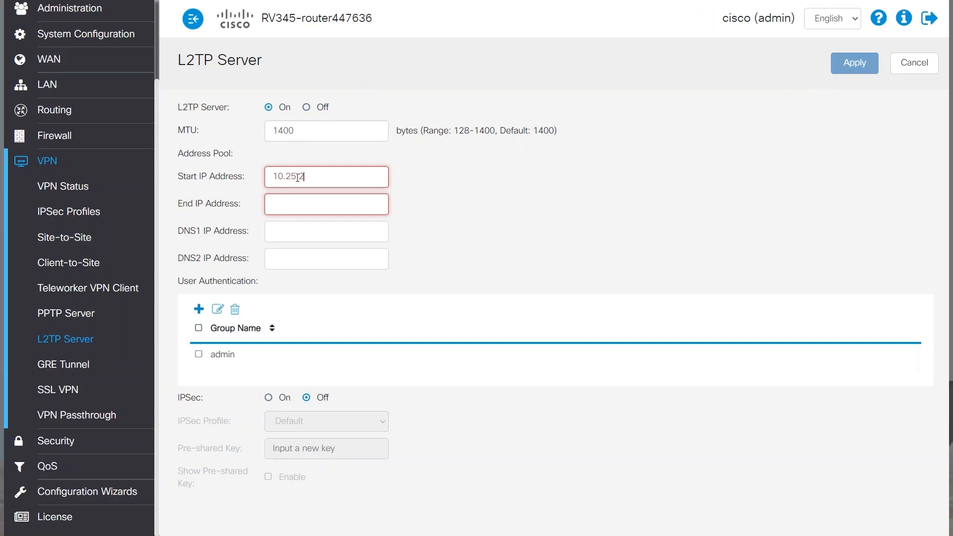
text(10.25.25.25)
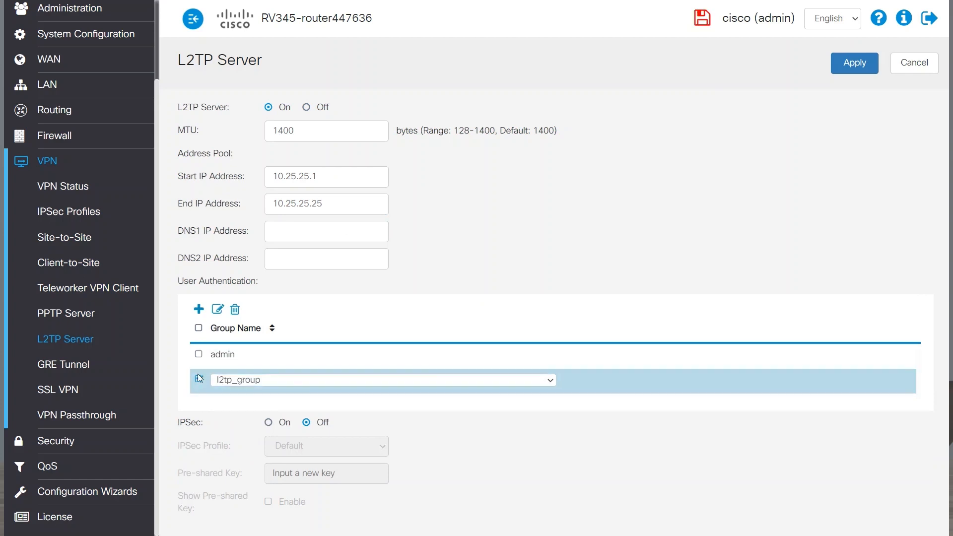
- Remove admin group, set IPsec pre-shared key, and DNS 10.15.1.1 and 8.8.8.8
click(197, 354)
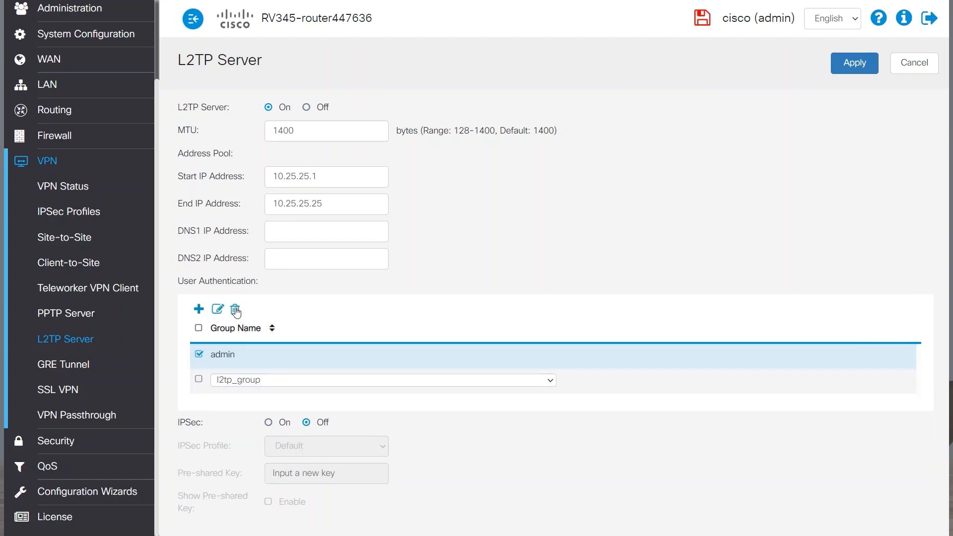
click(268, 397)
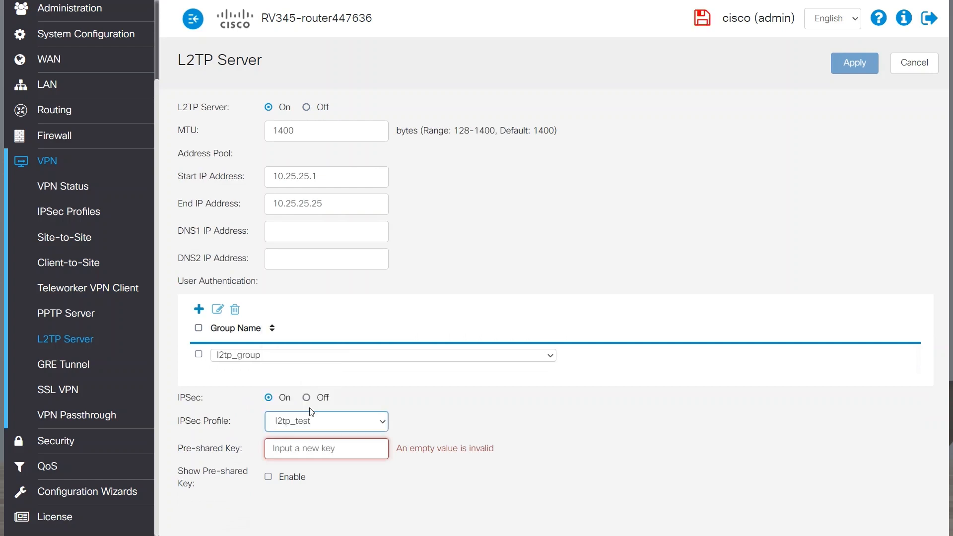
click(326, 449)
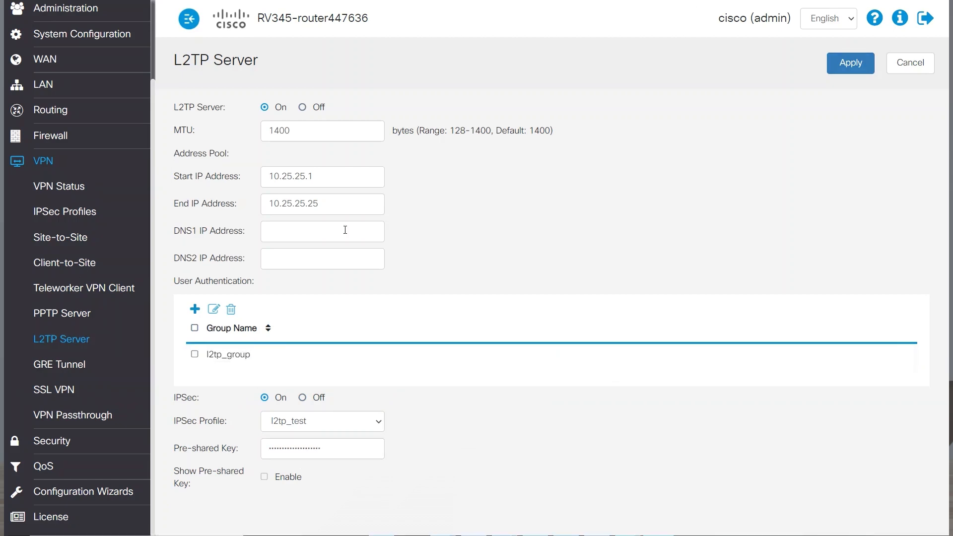
click(322, 231)
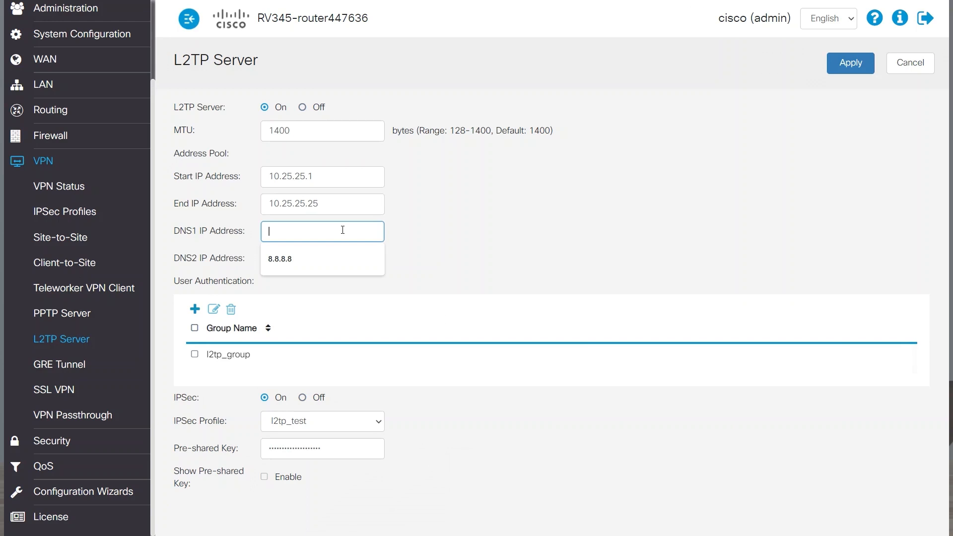
text(10.)
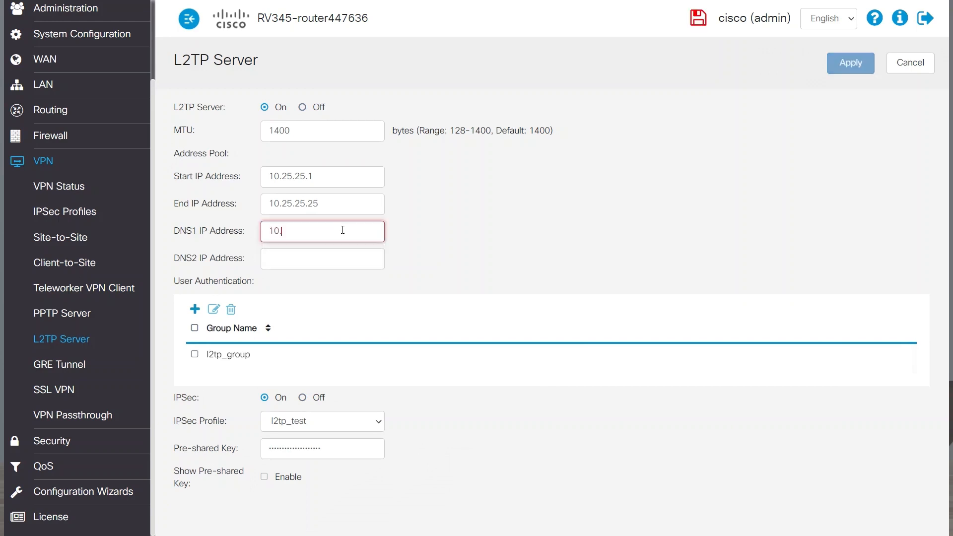
text(8.8.8.8)
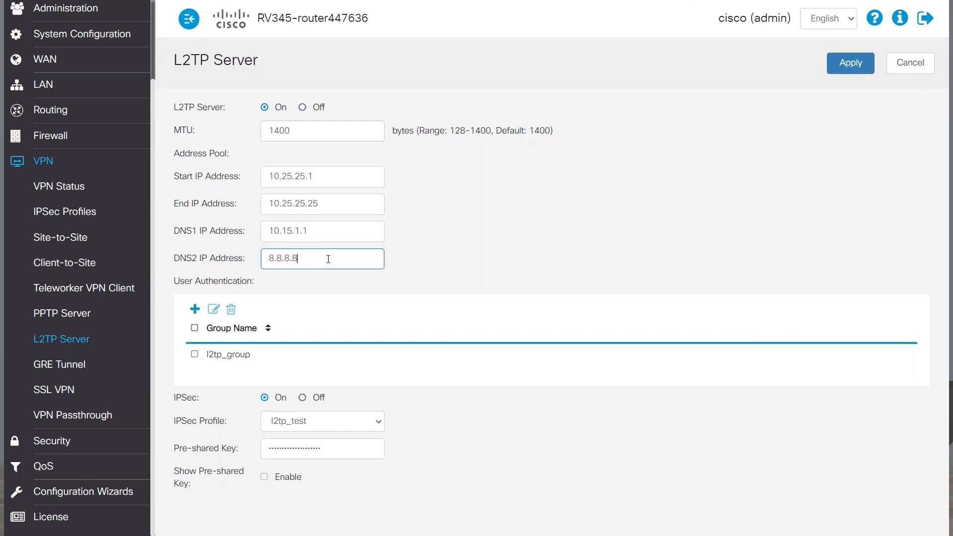
- Apply the L2TP server settings
click(849, 62)
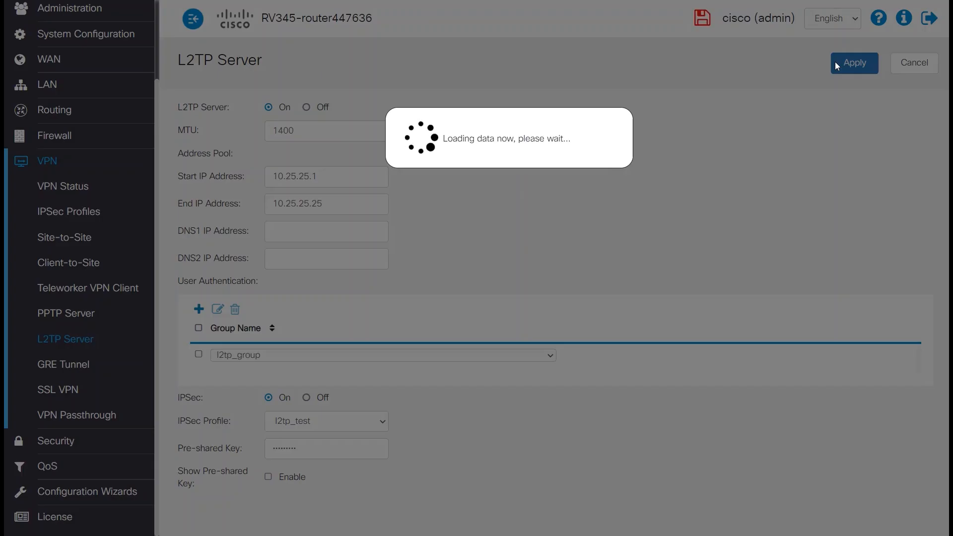
click(854, 63)
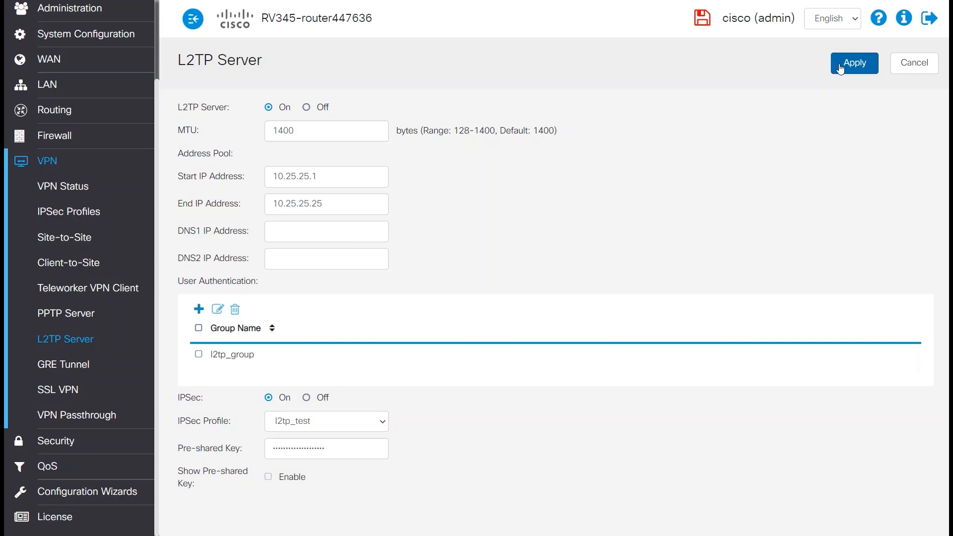
click(853, 63)
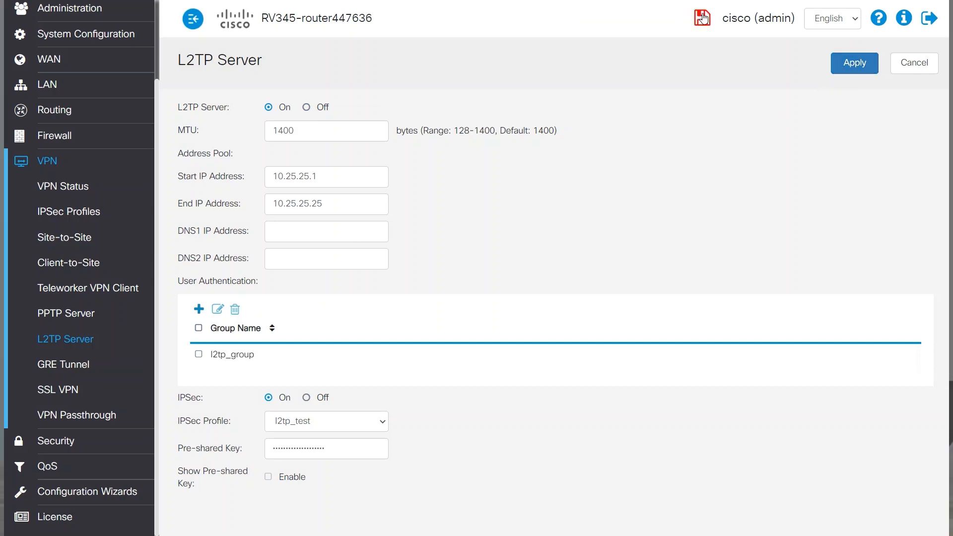
- Copy the running configuration to the startup configuration in Configuration Management
click(69, 101)
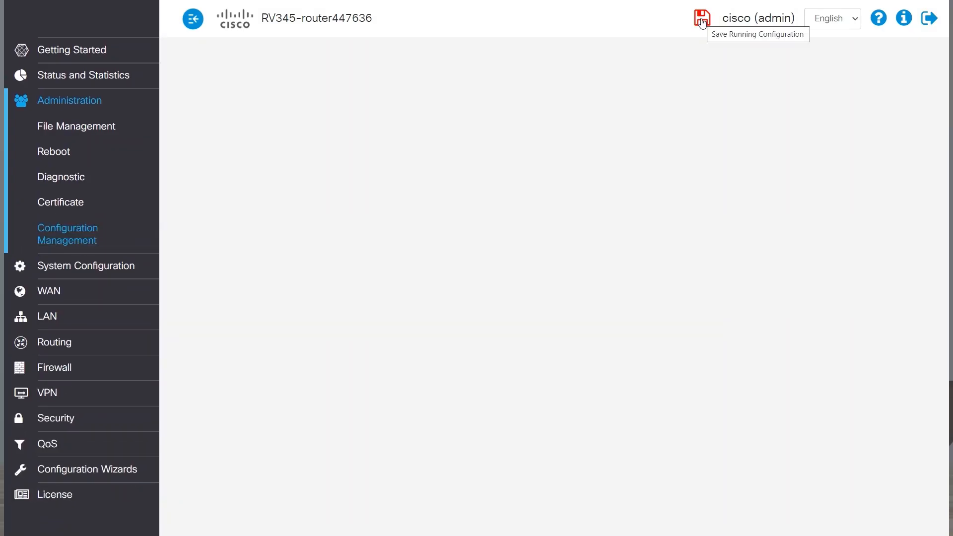
click(701, 18)
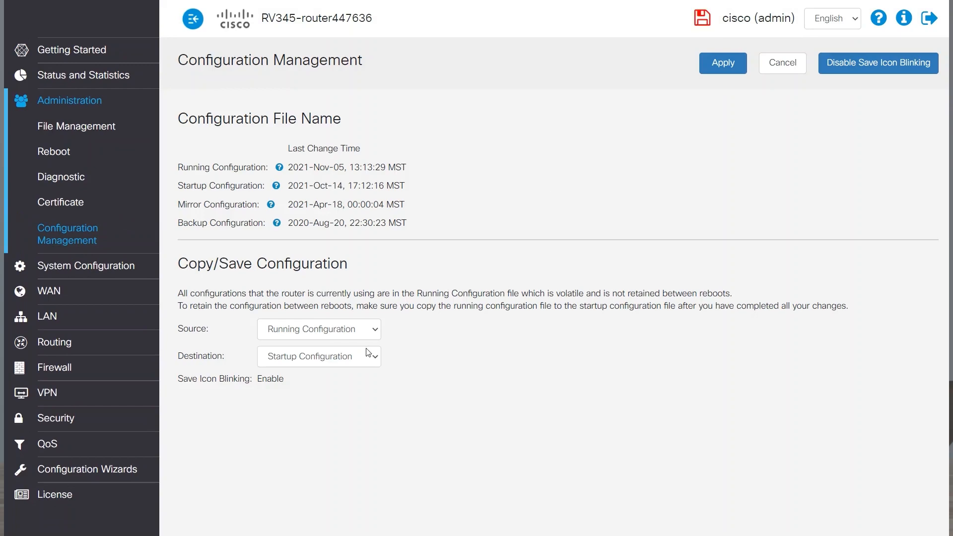
click(722, 63)
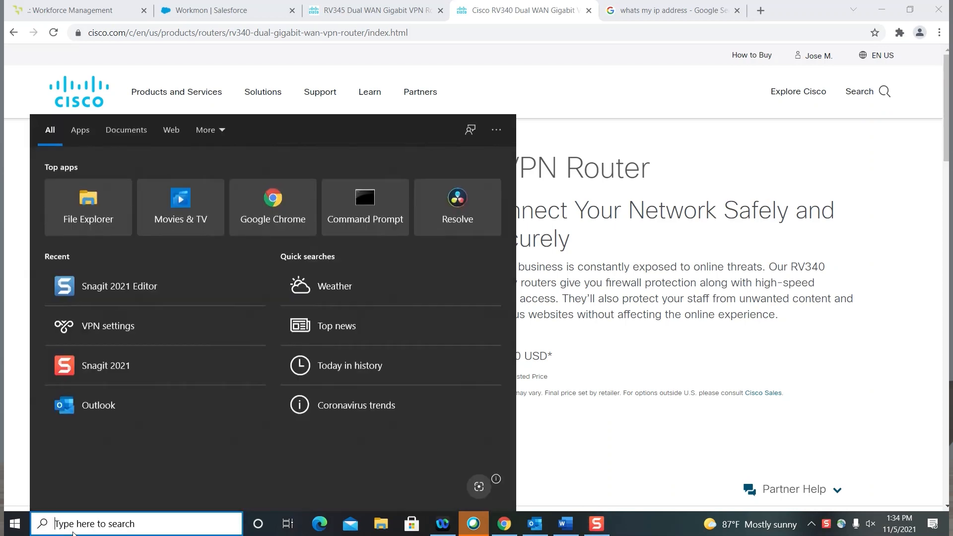
- Search Start for 'vpn' and open VPN settings
text(vpn)
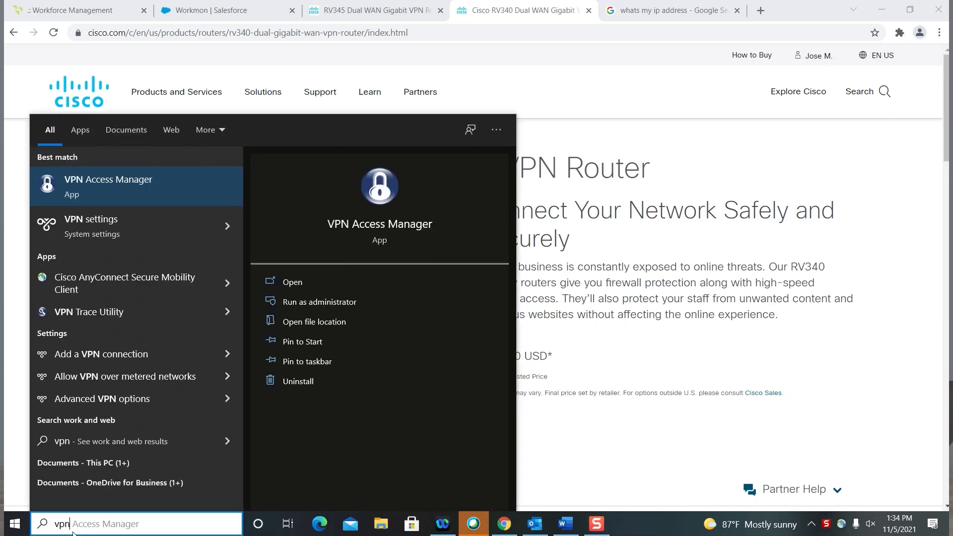
mouse_move(100, 226)
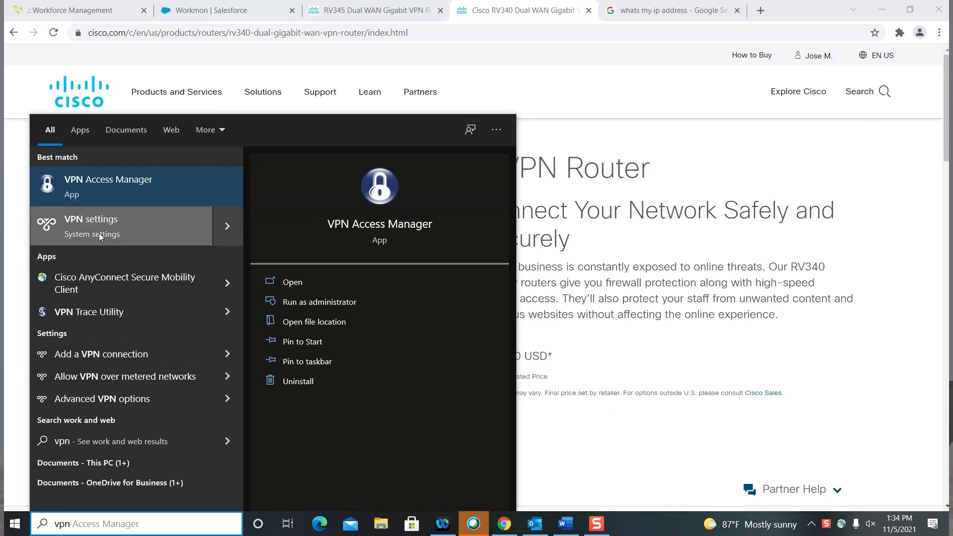
click(91, 225)
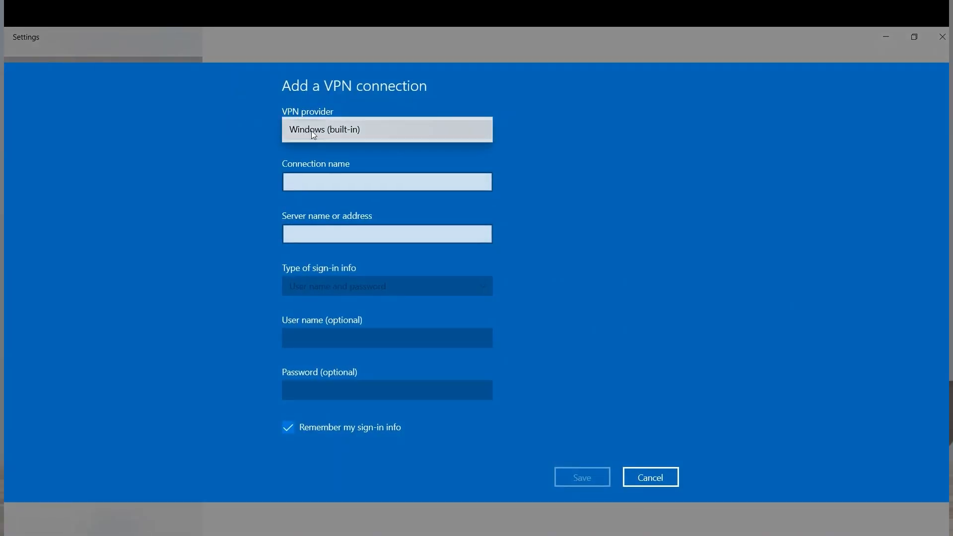
- Save built-in VPN l2tp_test to 97.124.104.90, type L2TP/IPsec with pre-shared key
click(386, 157)
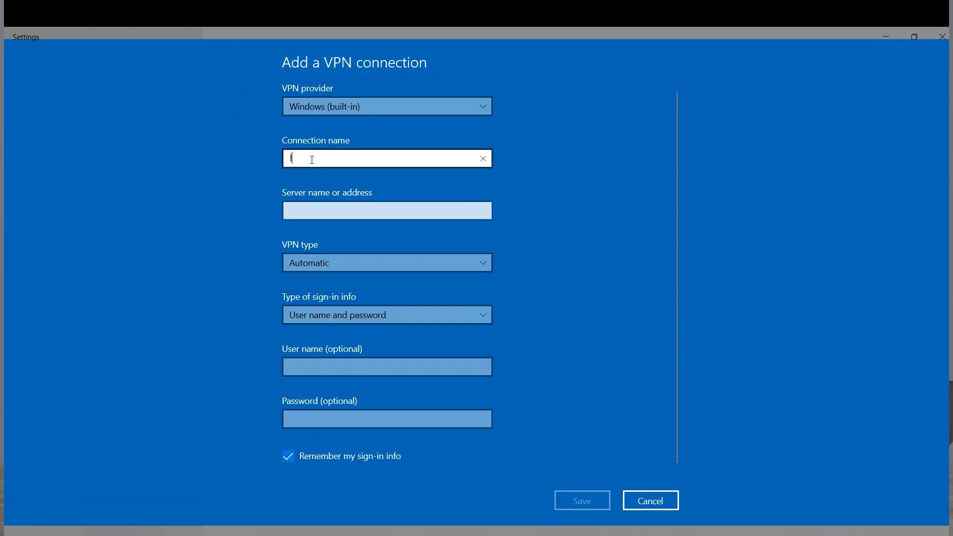
text(2tp_test)
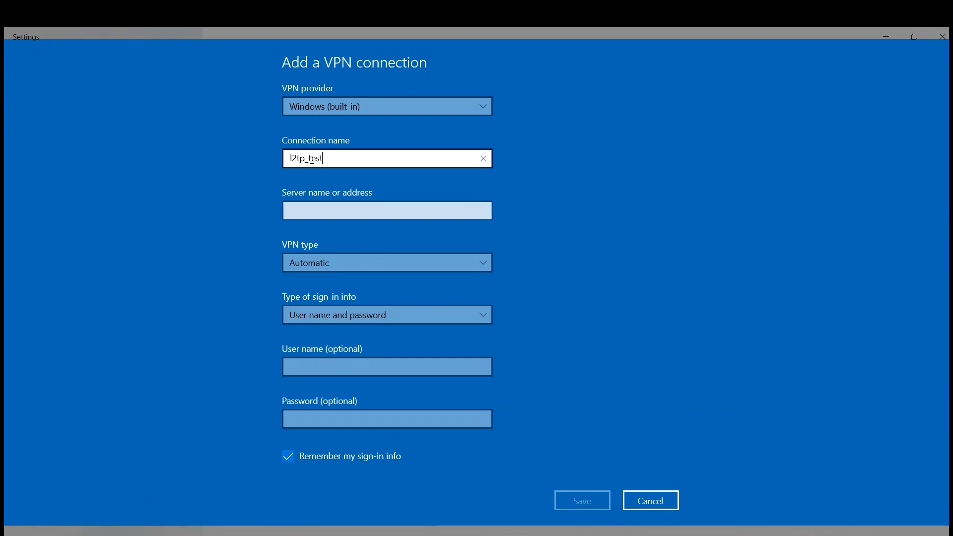
click(387, 210)
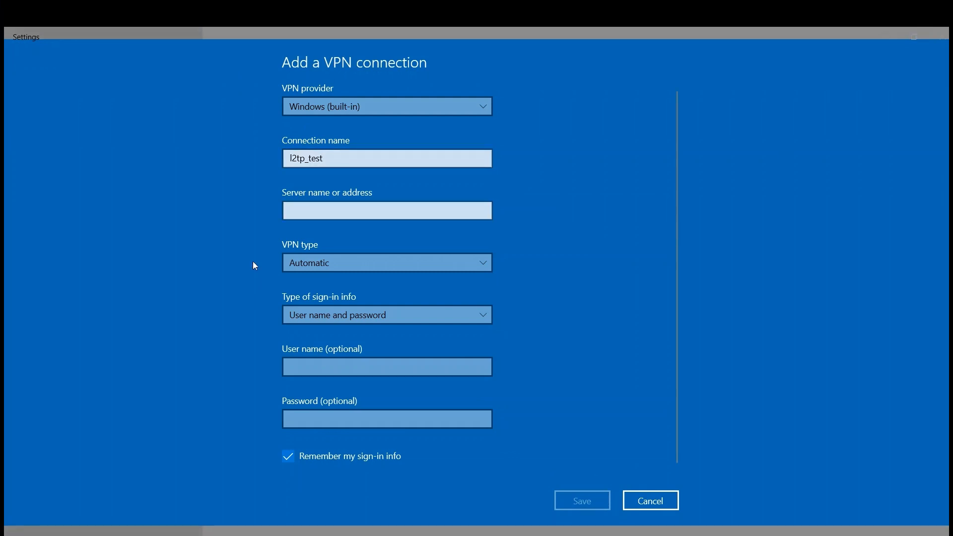
text(97.124.104.90)
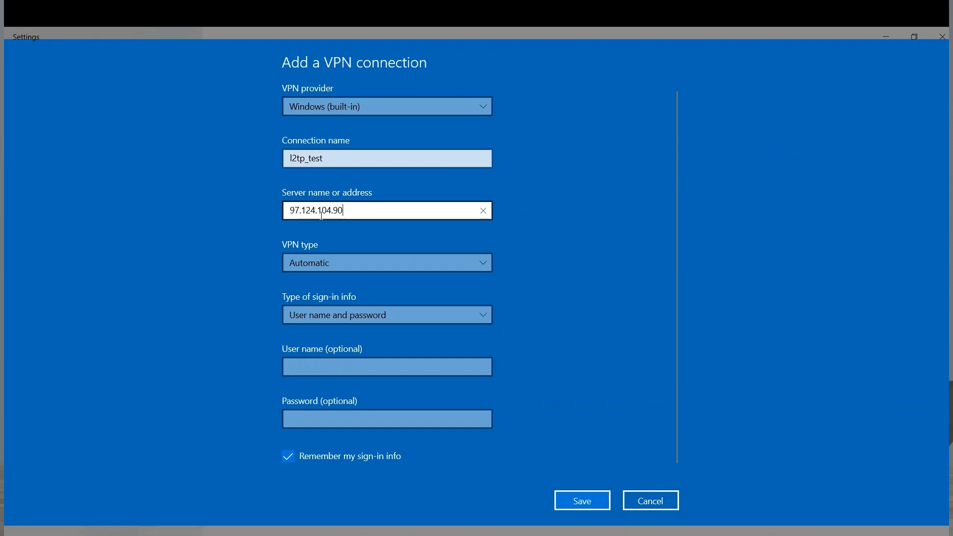
click(386, 263)
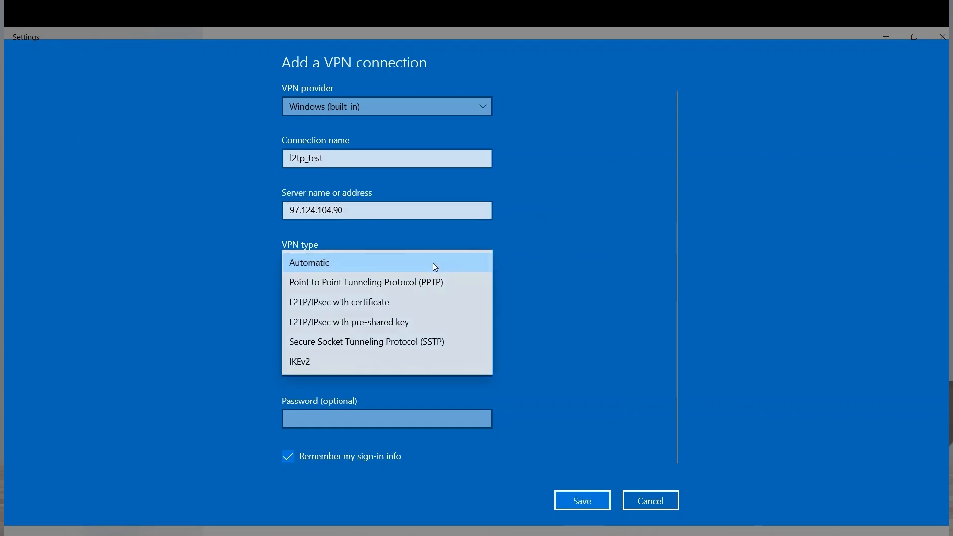
click(348, 321)
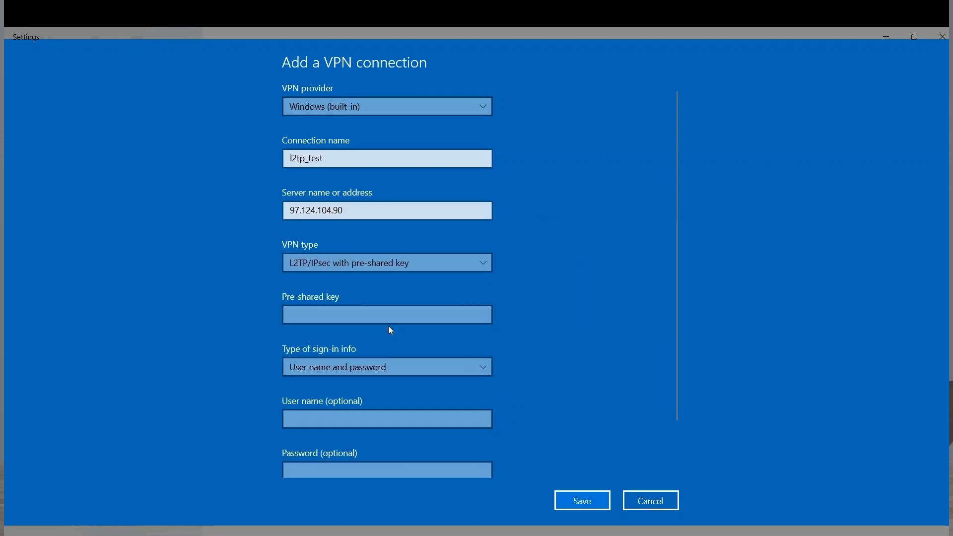
text(••)
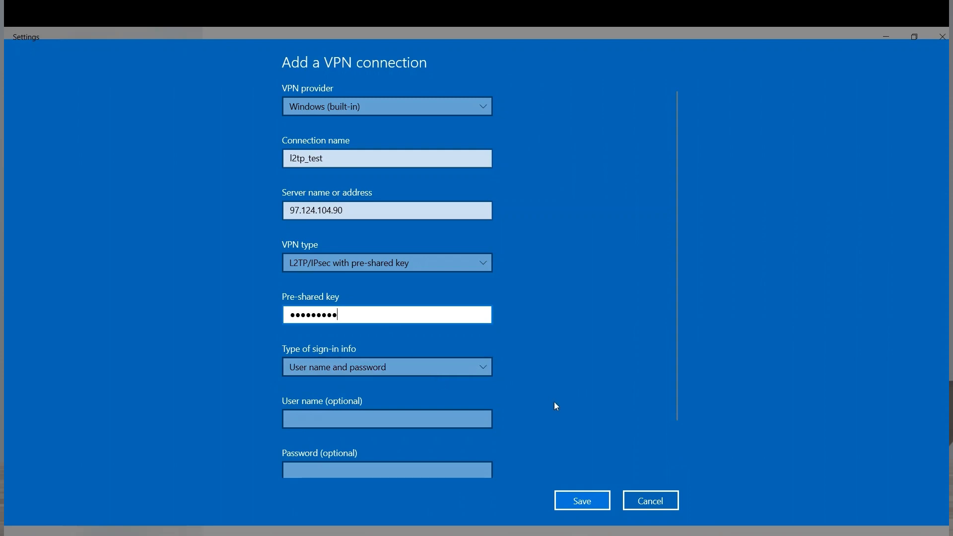
click(581, 500)
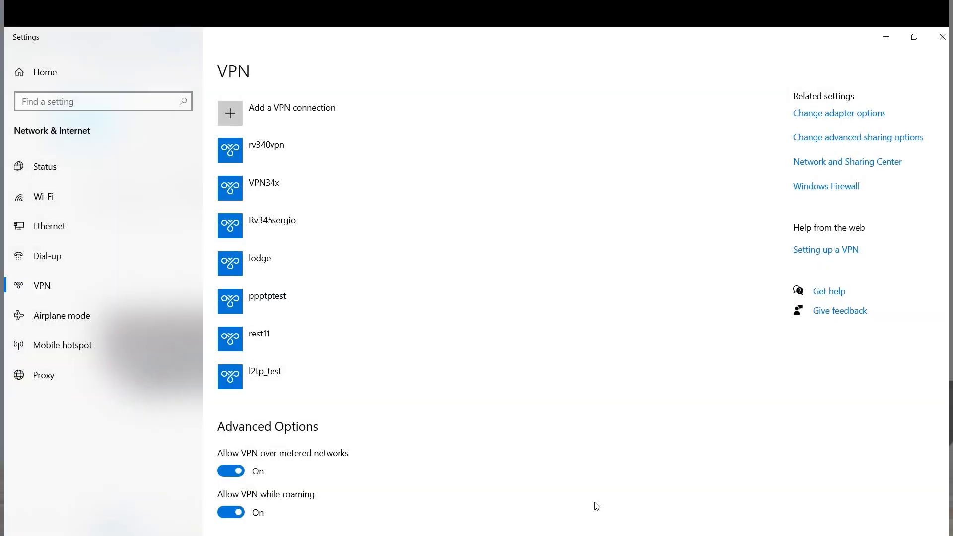
- In l2tp_test adapter properties, allow only PAP authentication, unchecking MS-CHAP v2, and confirm
click(264, 371)
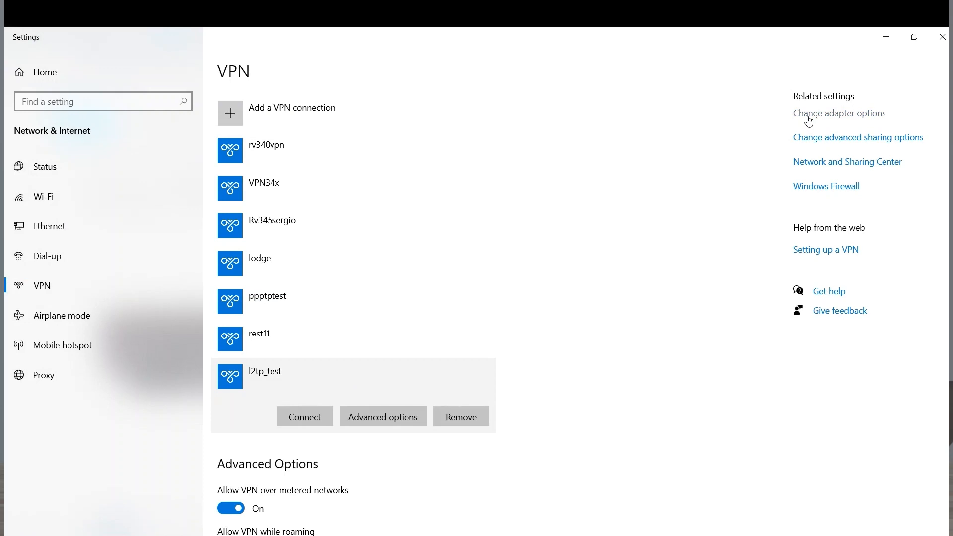
click(839, 113)
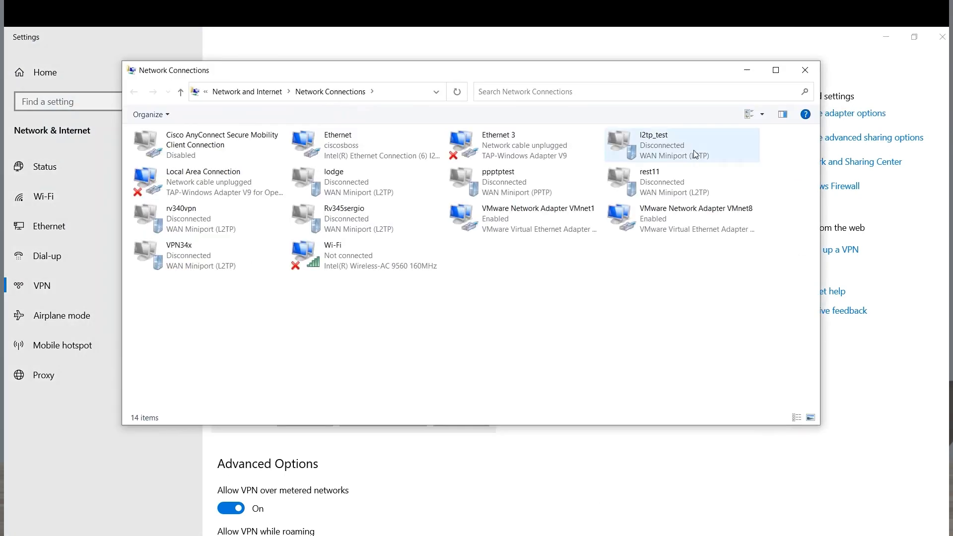
right_click(669, 144)
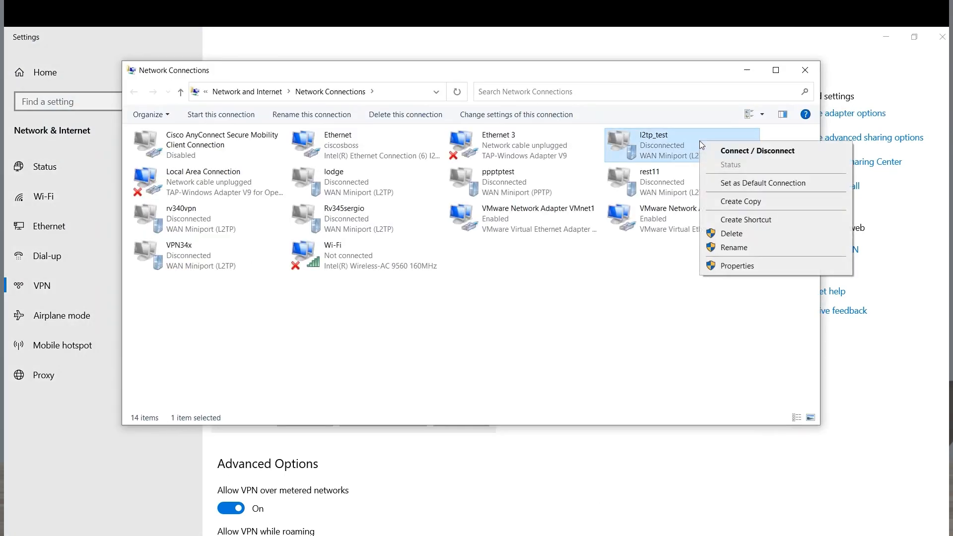
click(738, 265)
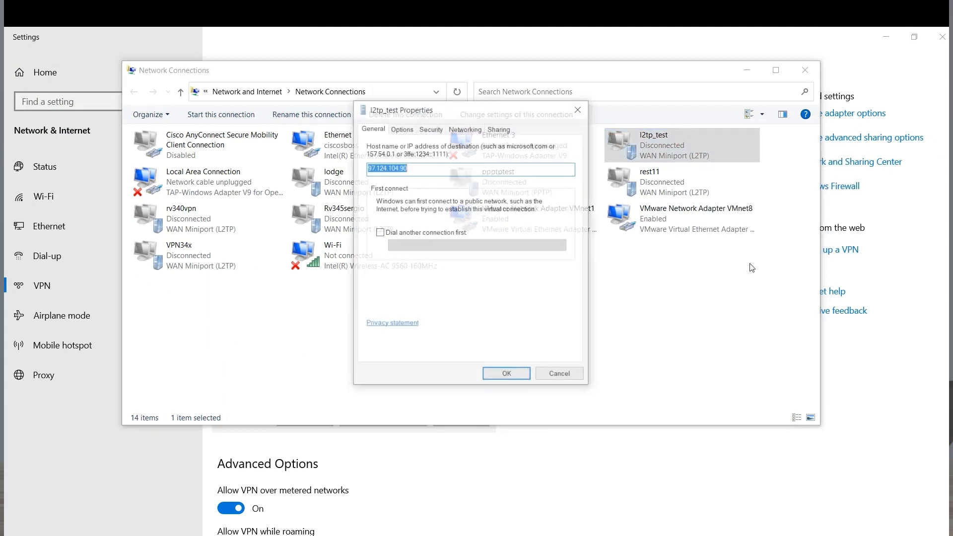
click(431, 128)
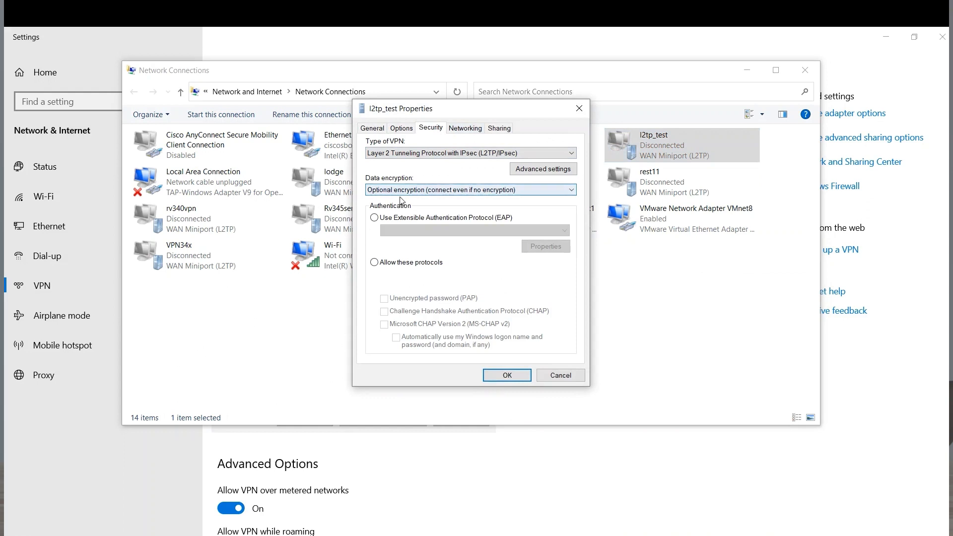
click(375, 262)
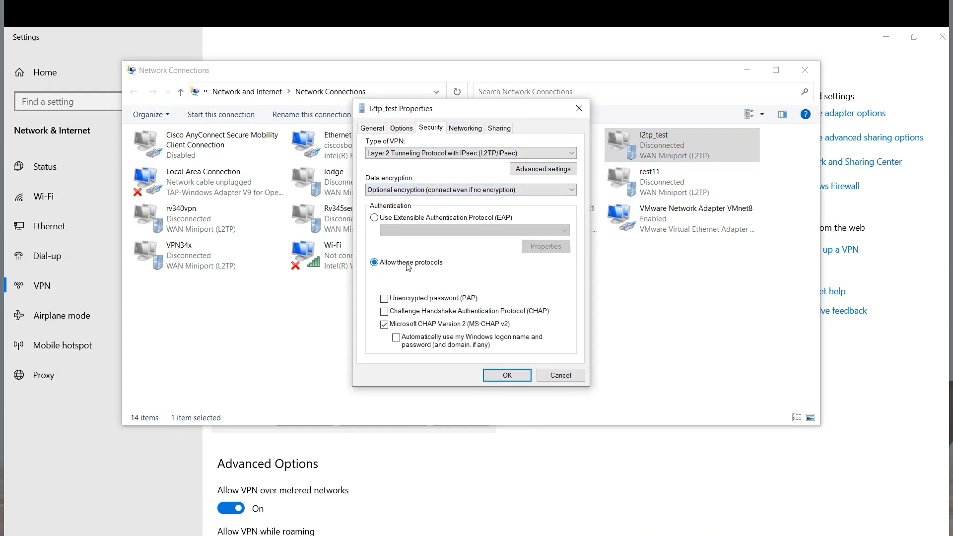
click(384, 324)
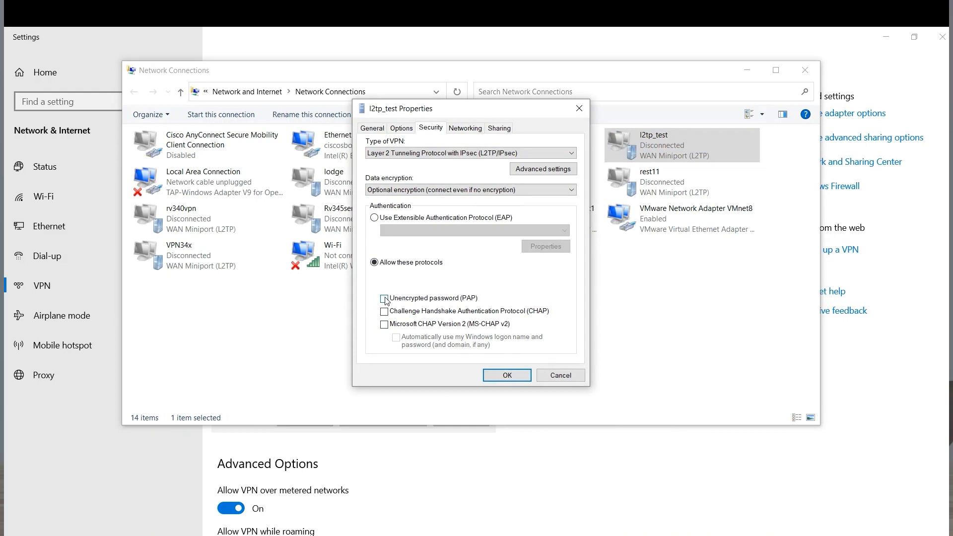
click(384, 298)
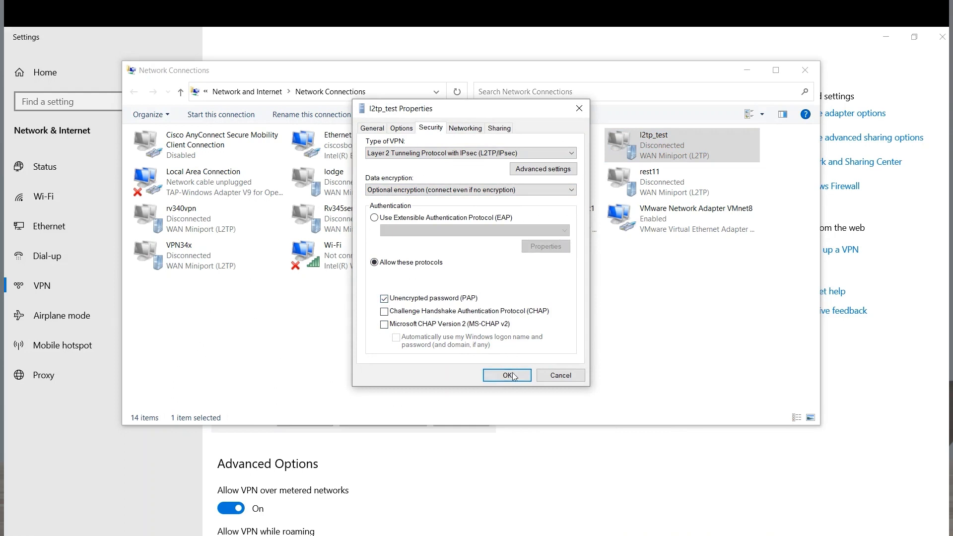
click(506, 376)
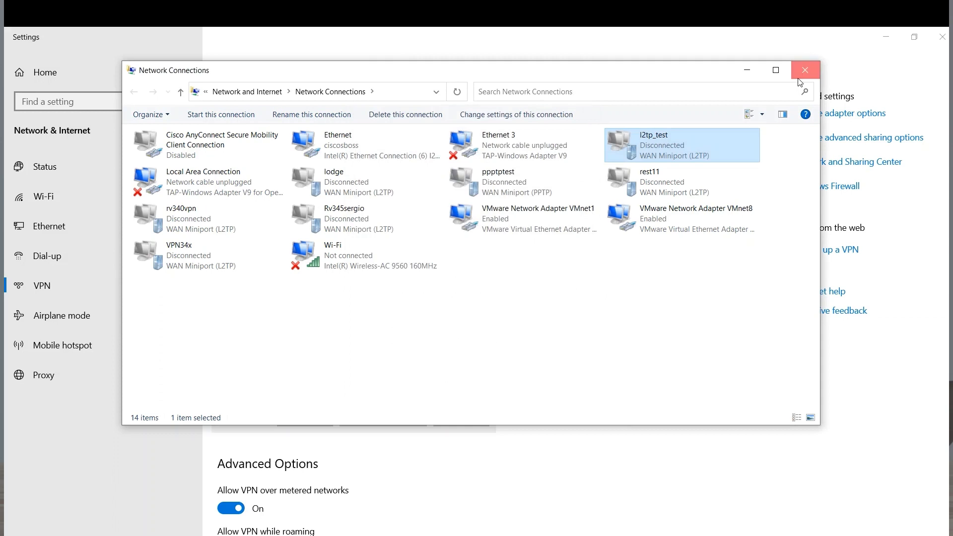
- Connect the l2tp_test VPN and submit its L2TP user name and password
click(804, 69)
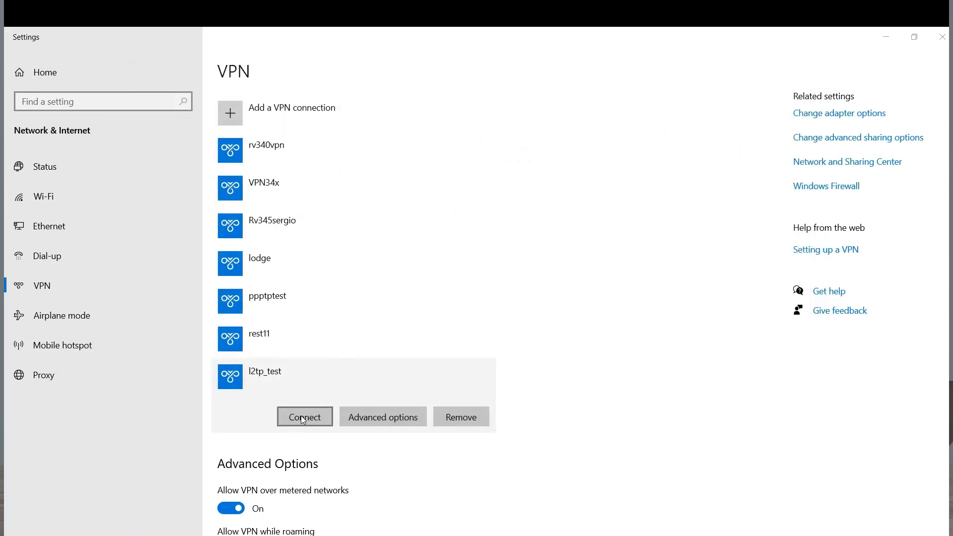
click(304, 417)
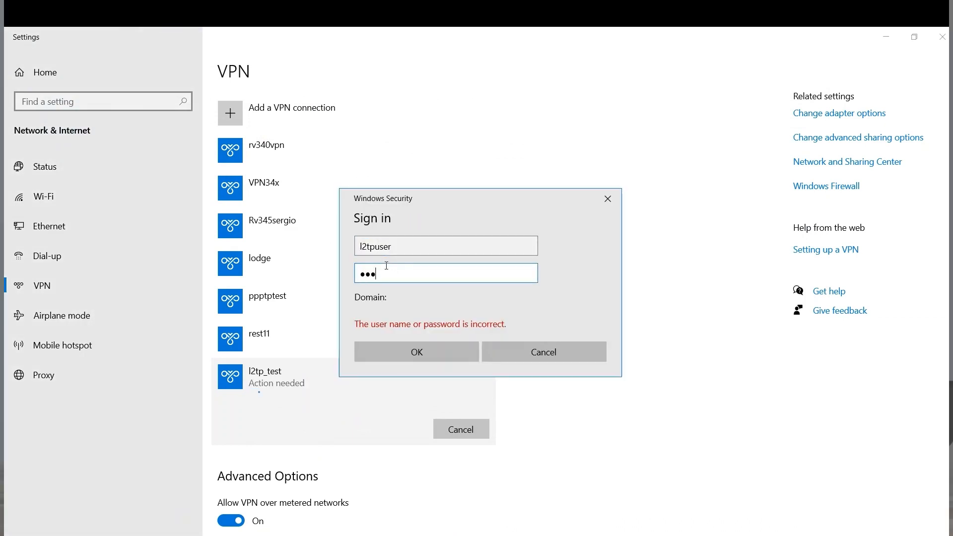
click(417, 352)
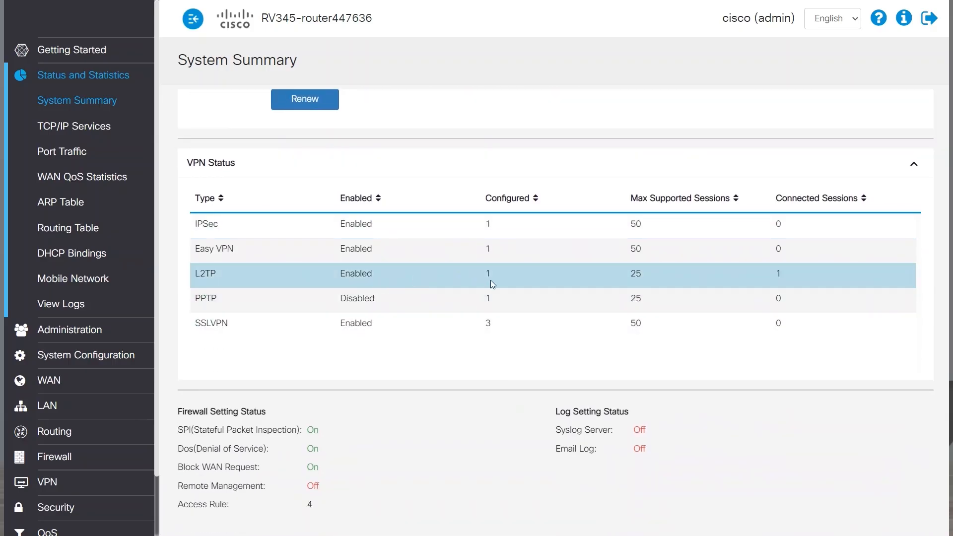
mouse_move(785, 273)
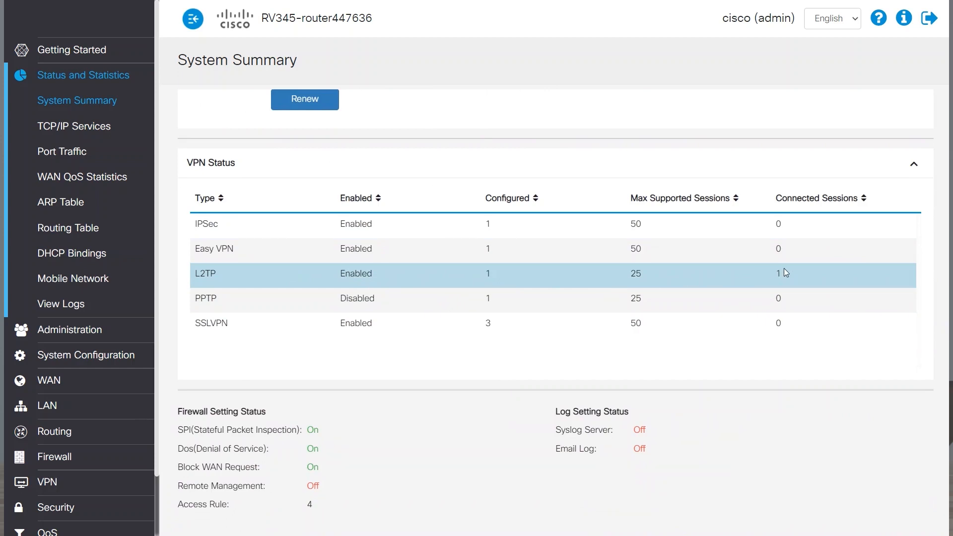